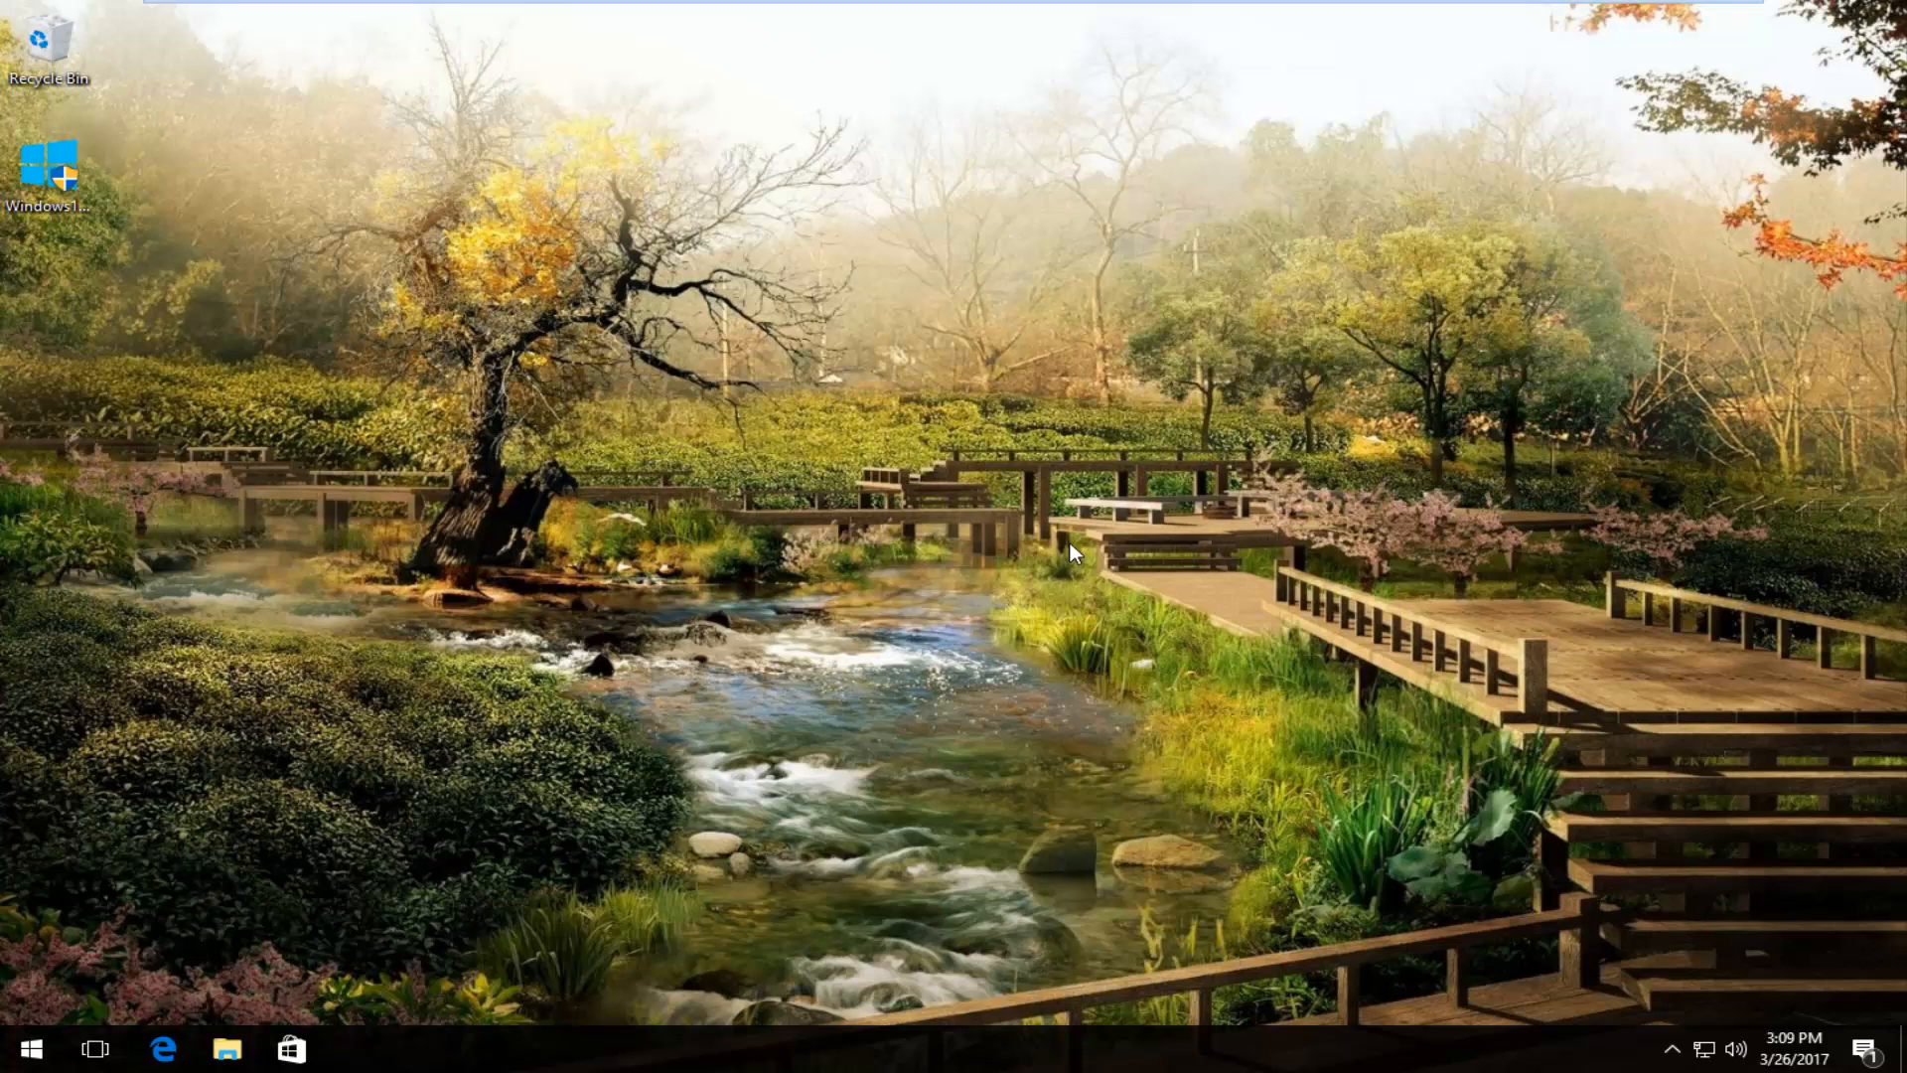
{"action": "mouse_move", "coordinate": [1082, 540]}
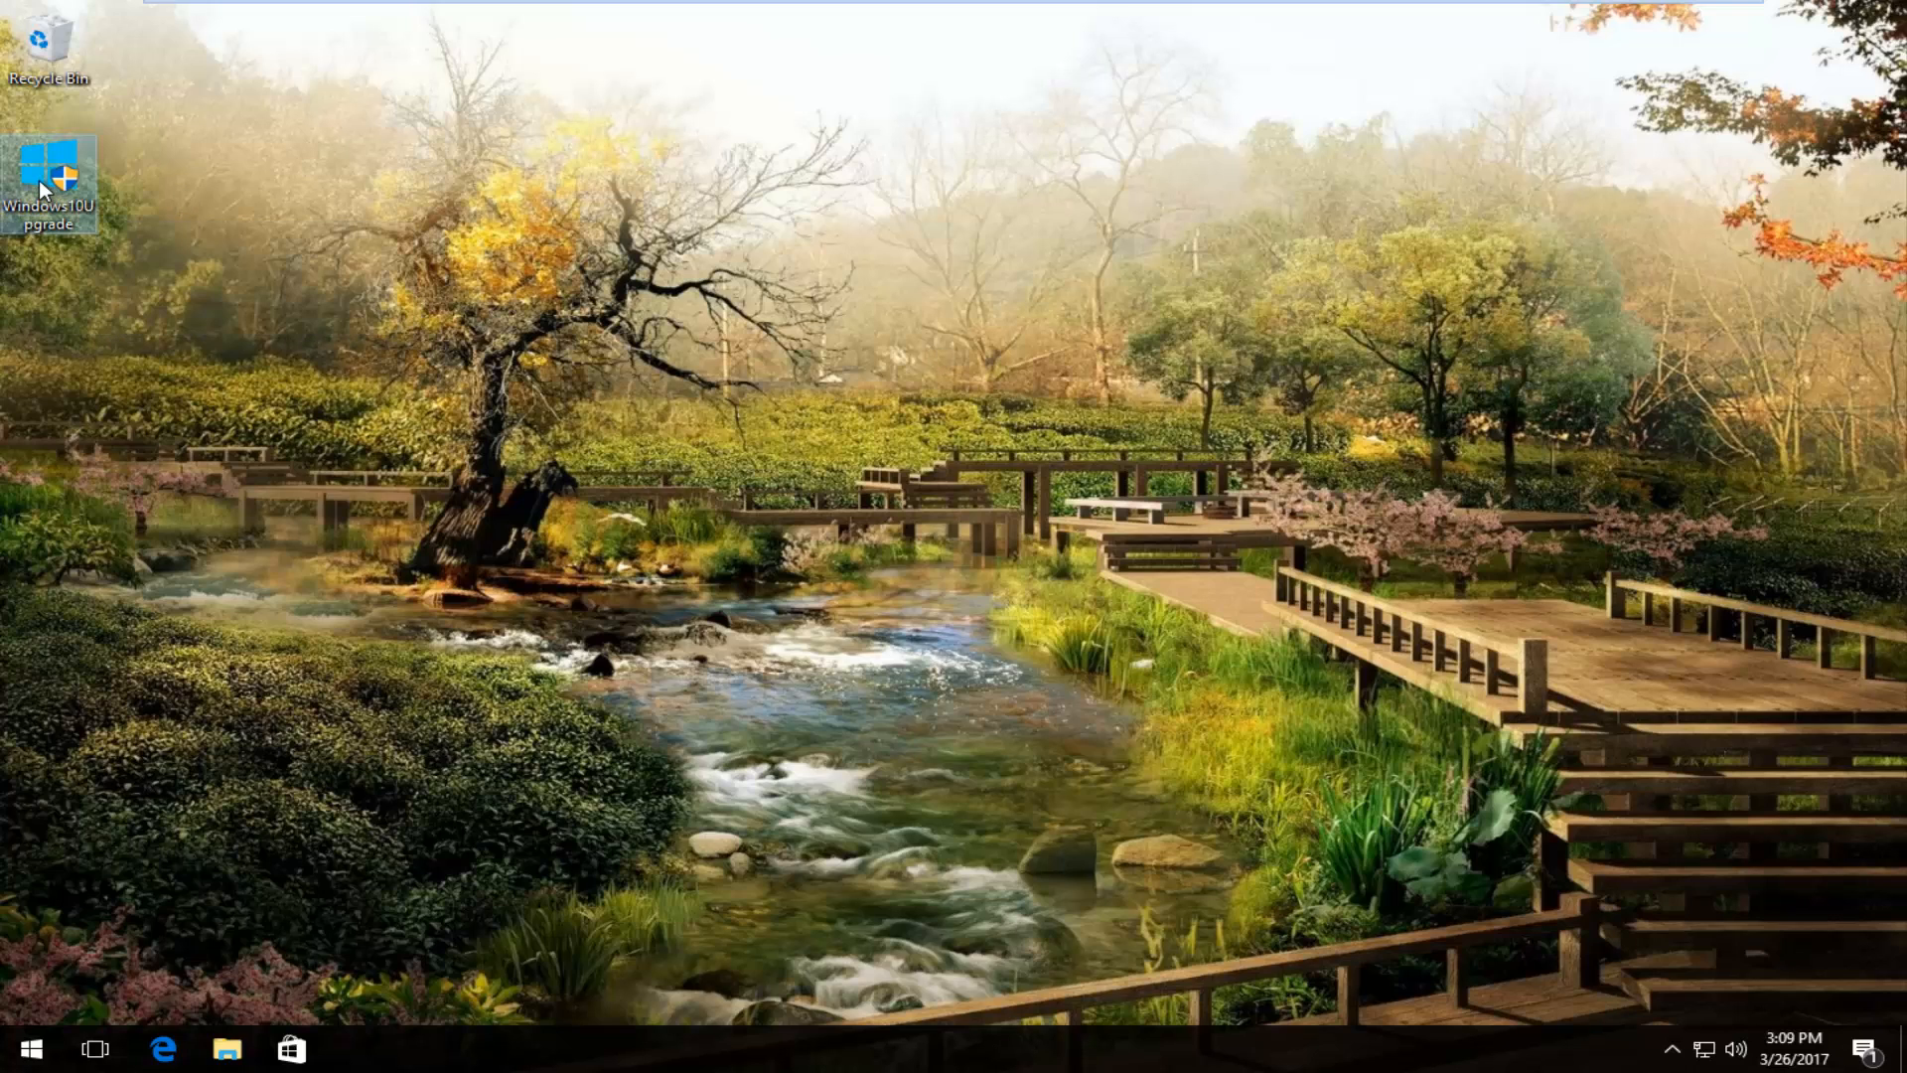
{"action": "mouse_move", "coordinate": [48, 183]}
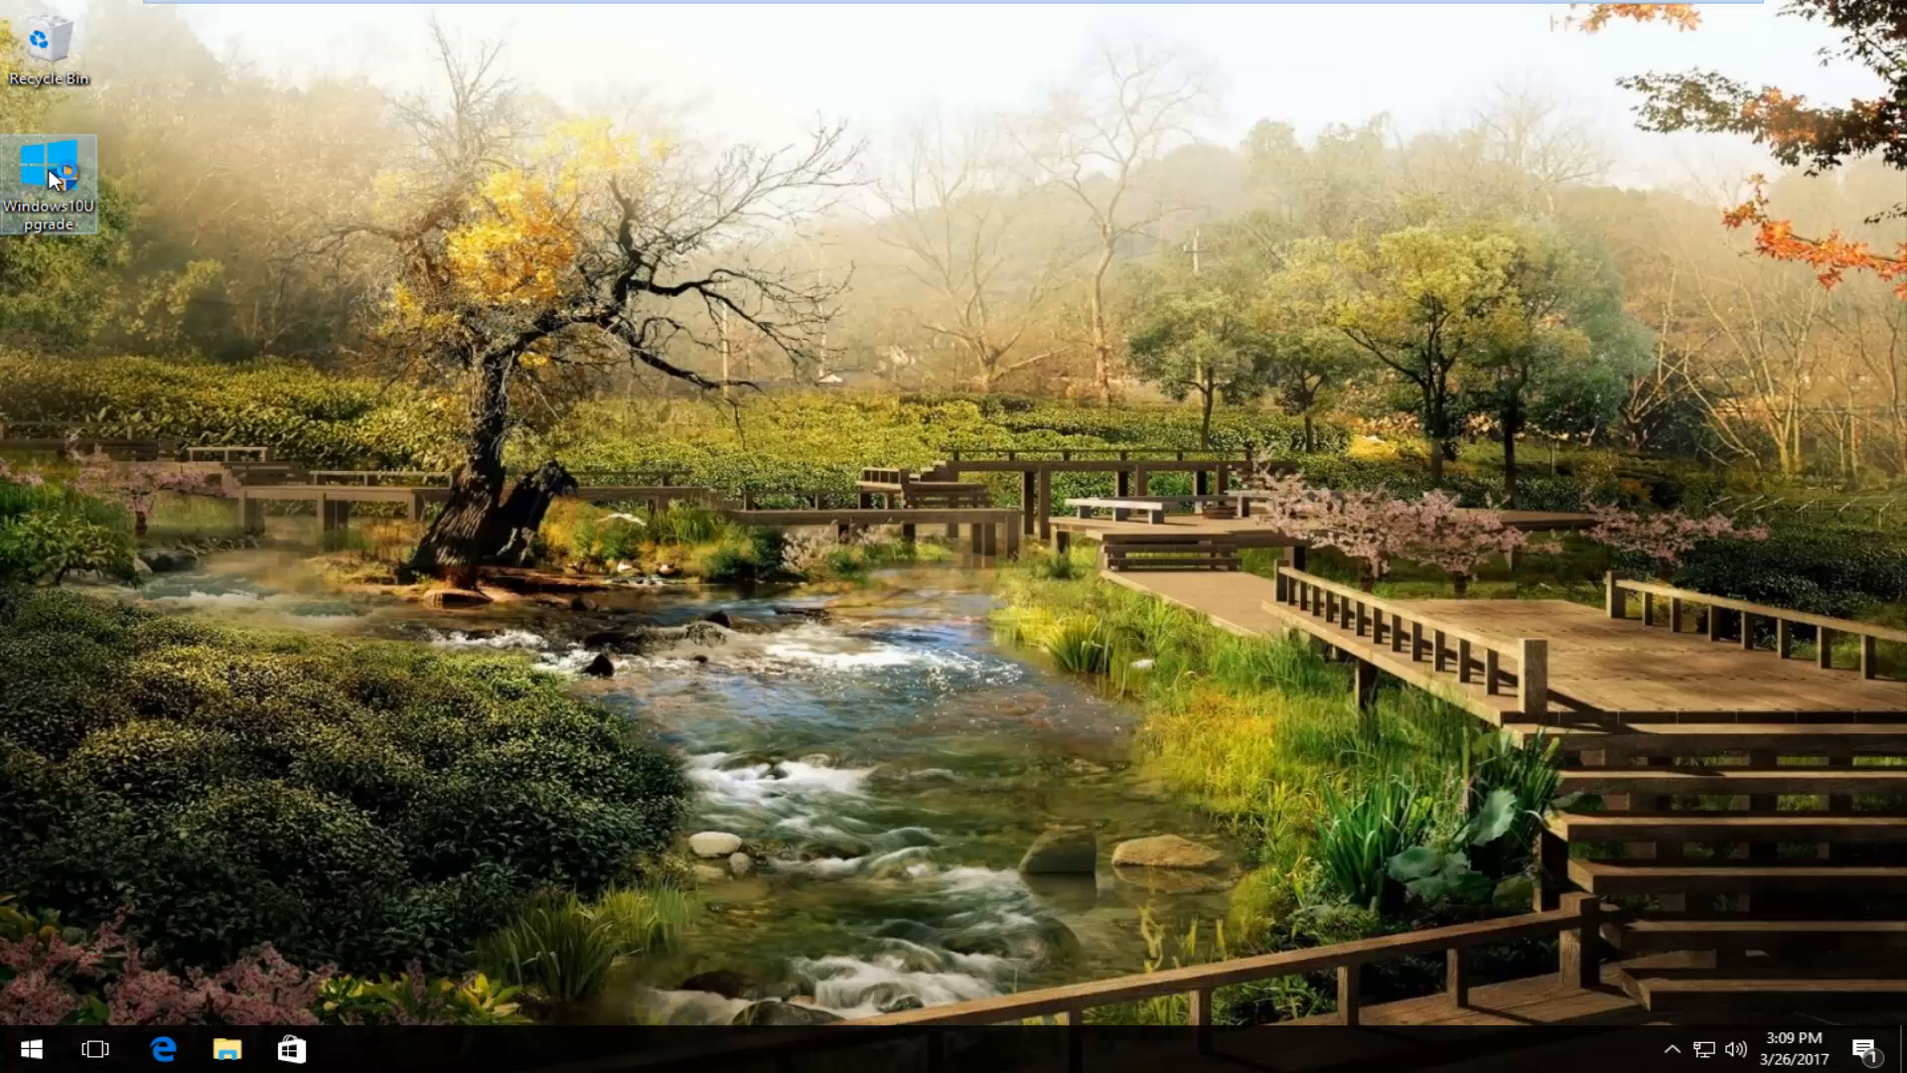
Launch the Windows 10 Upgrade tool from its desktop shortcut
{"action": "double_click", "coordinate": [50, 171]}
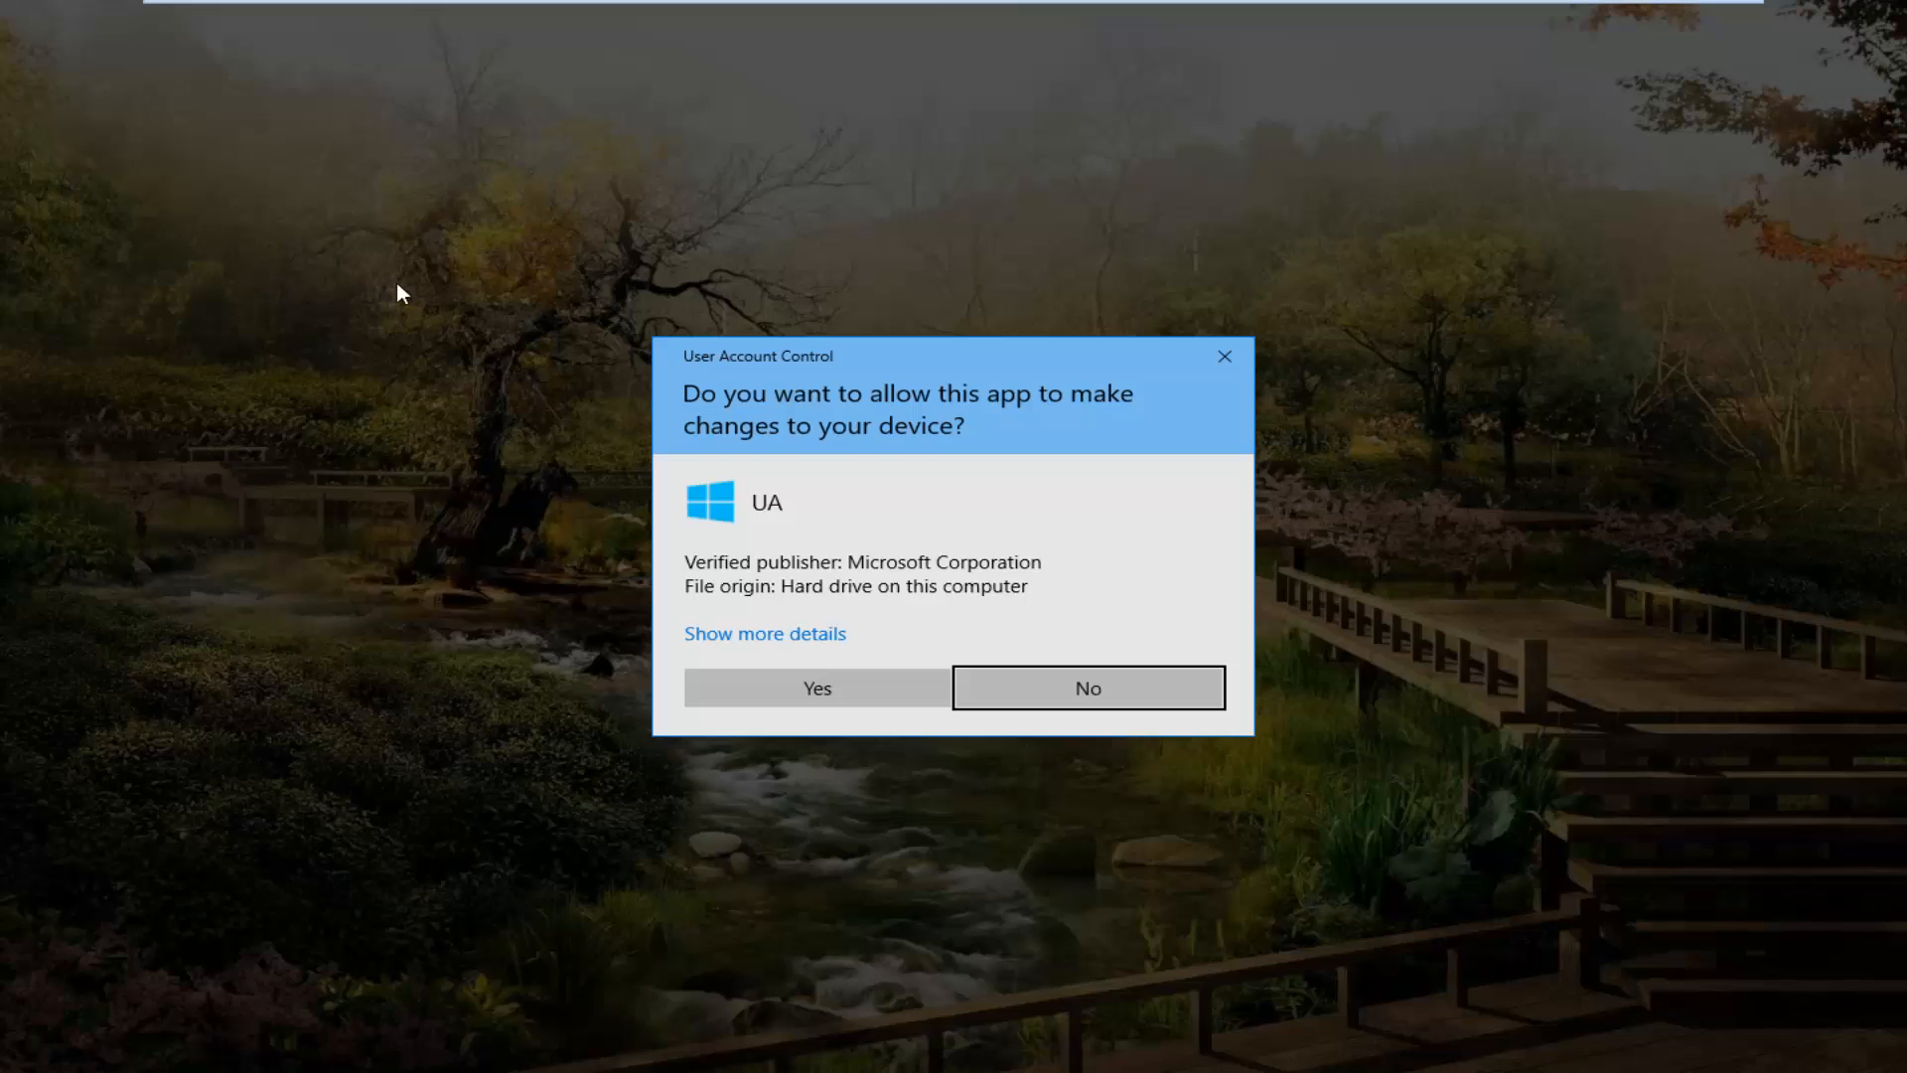
{"action": "mouse_move", "coordinate": [864, 413]}
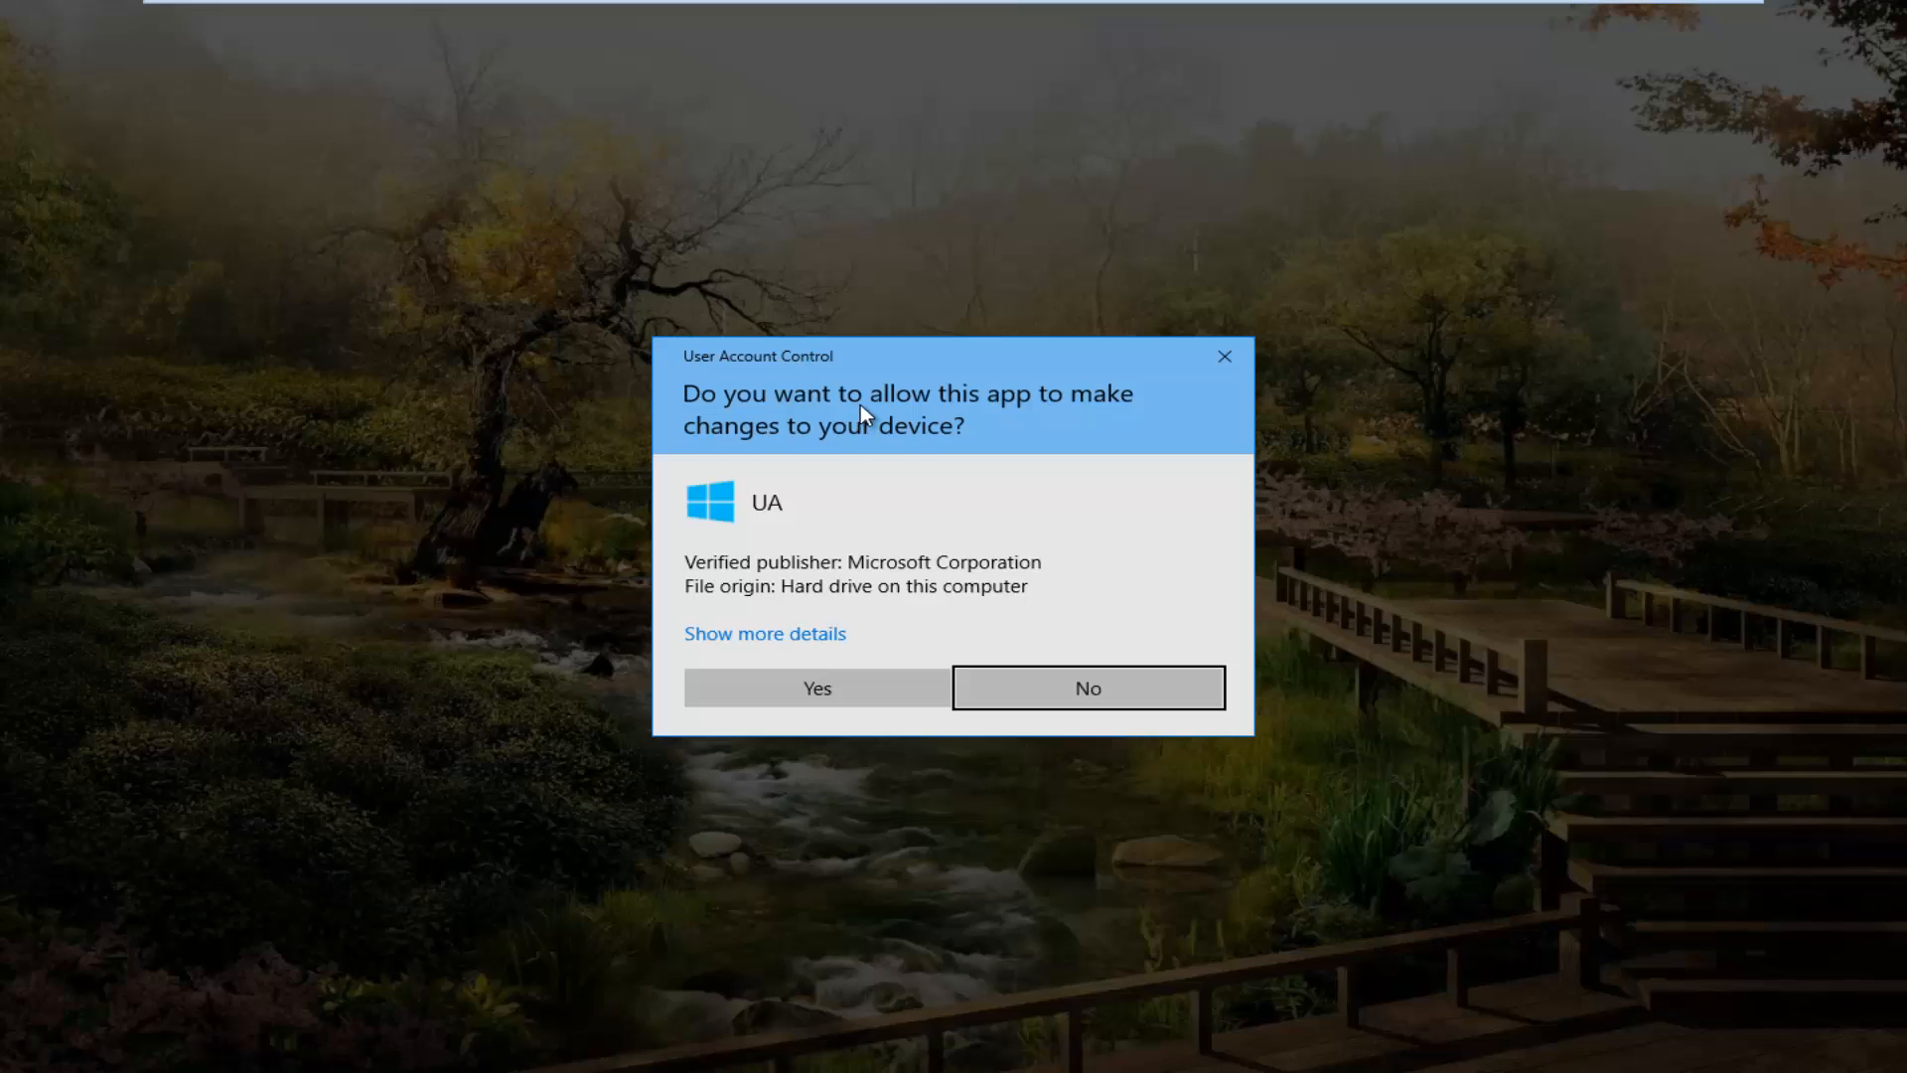
{"action": "mouse_move", "coordinate": [791, 403]}
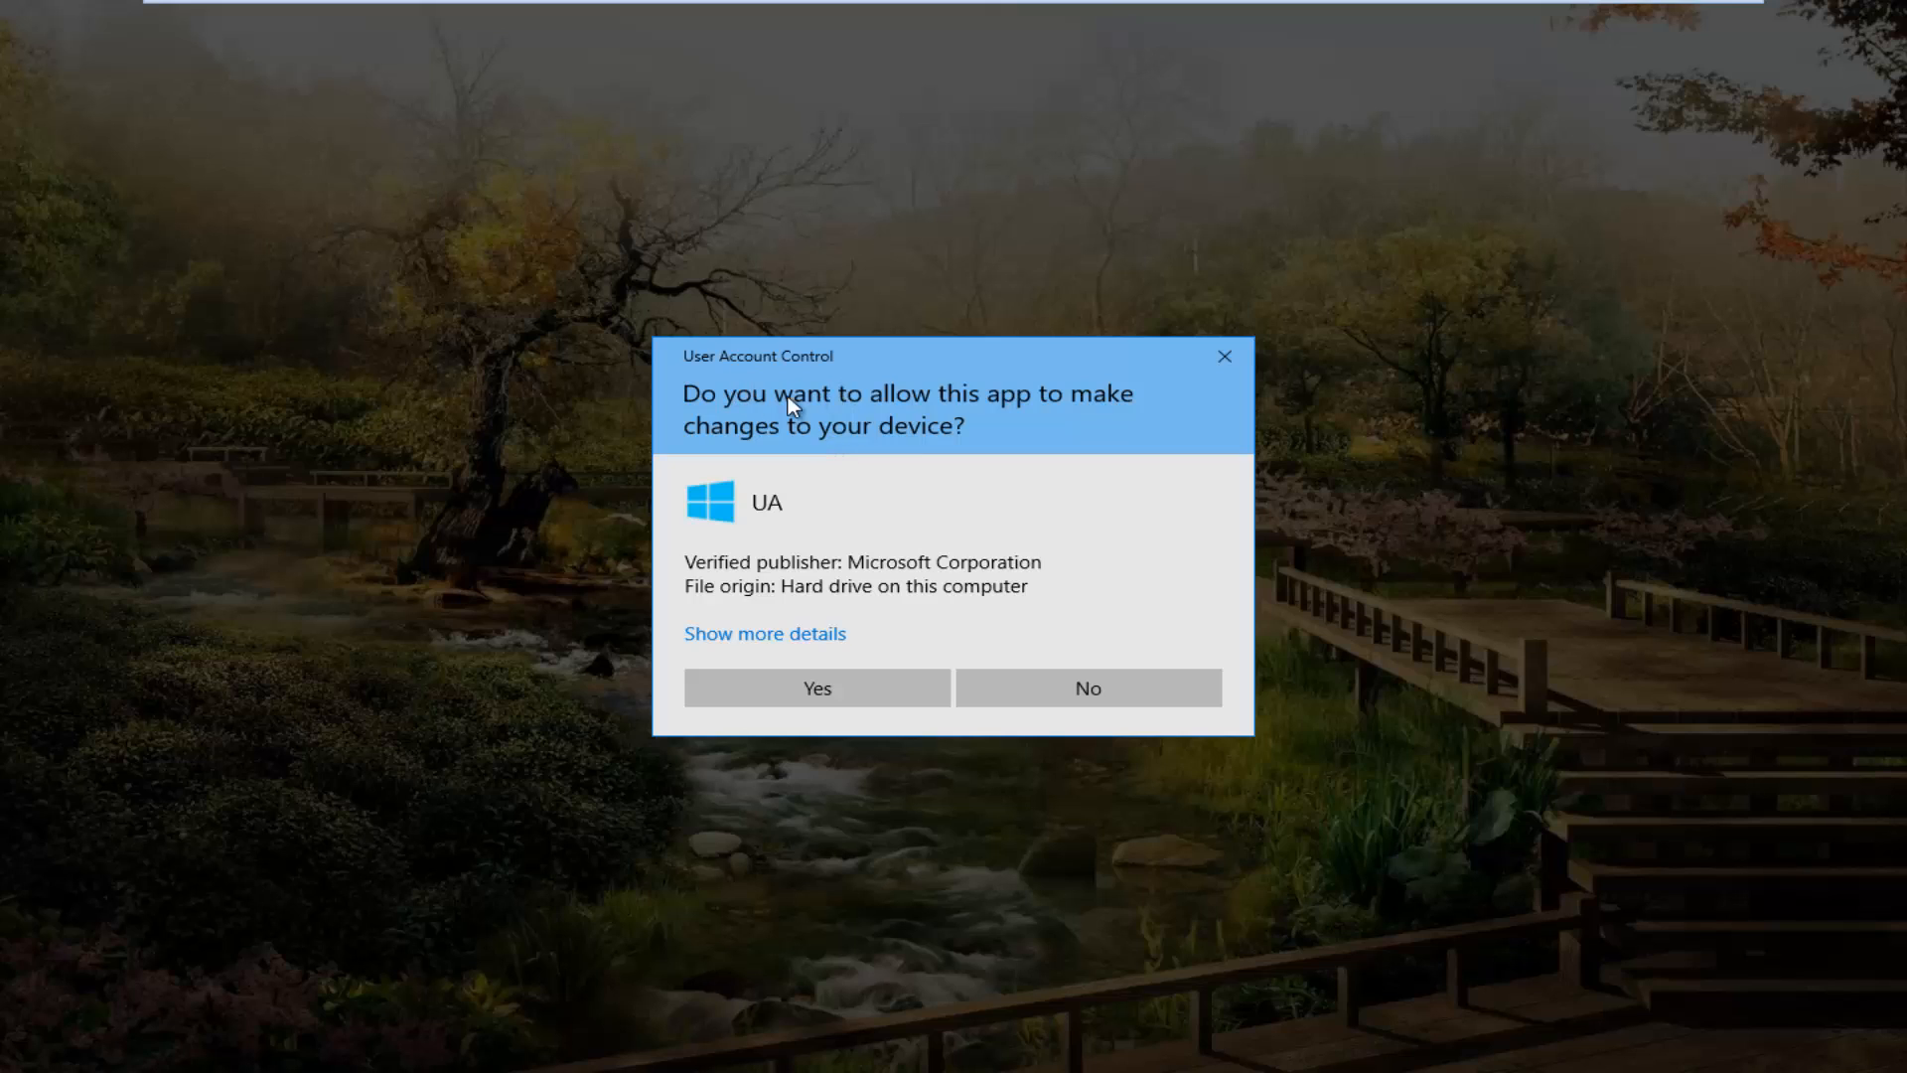
{"action": "mouse_move", "coordinate": [691, 351]}
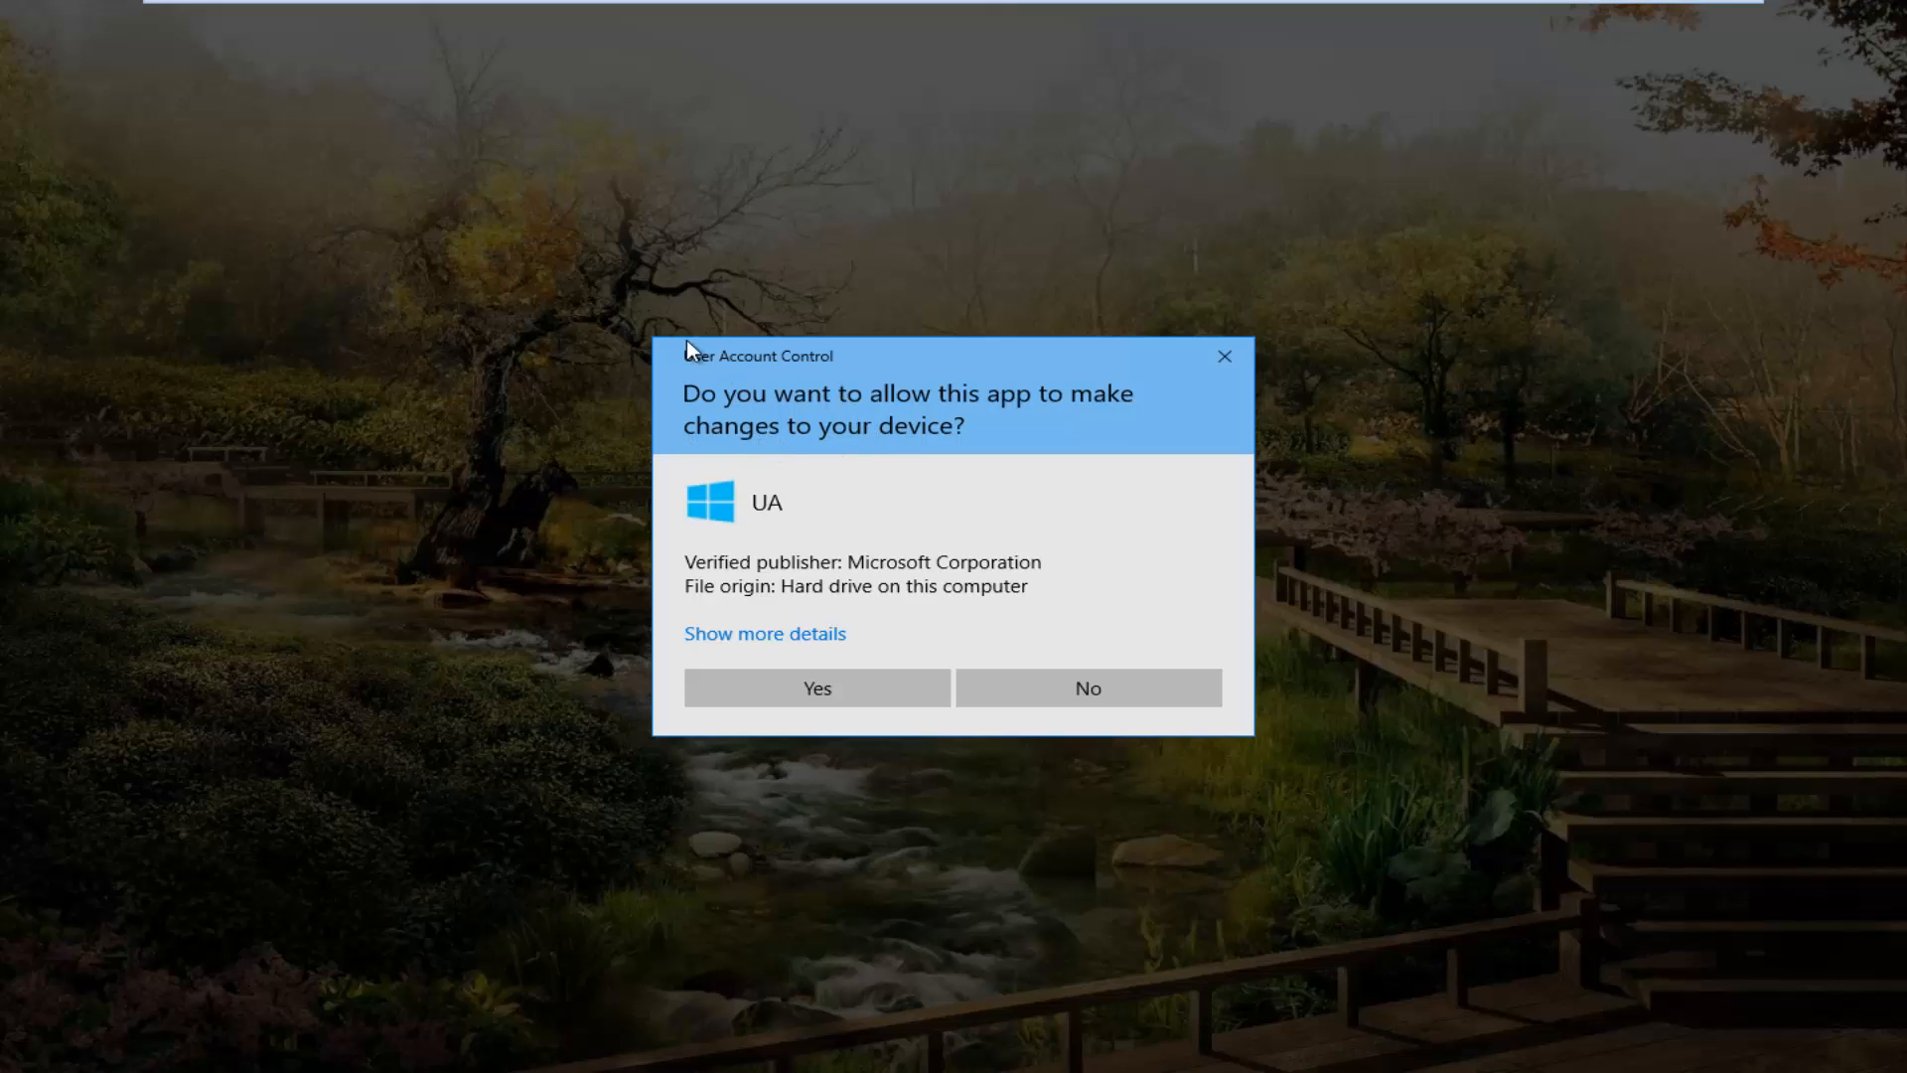
{"action": "mouse_move", "coordinate": [735, 366]}
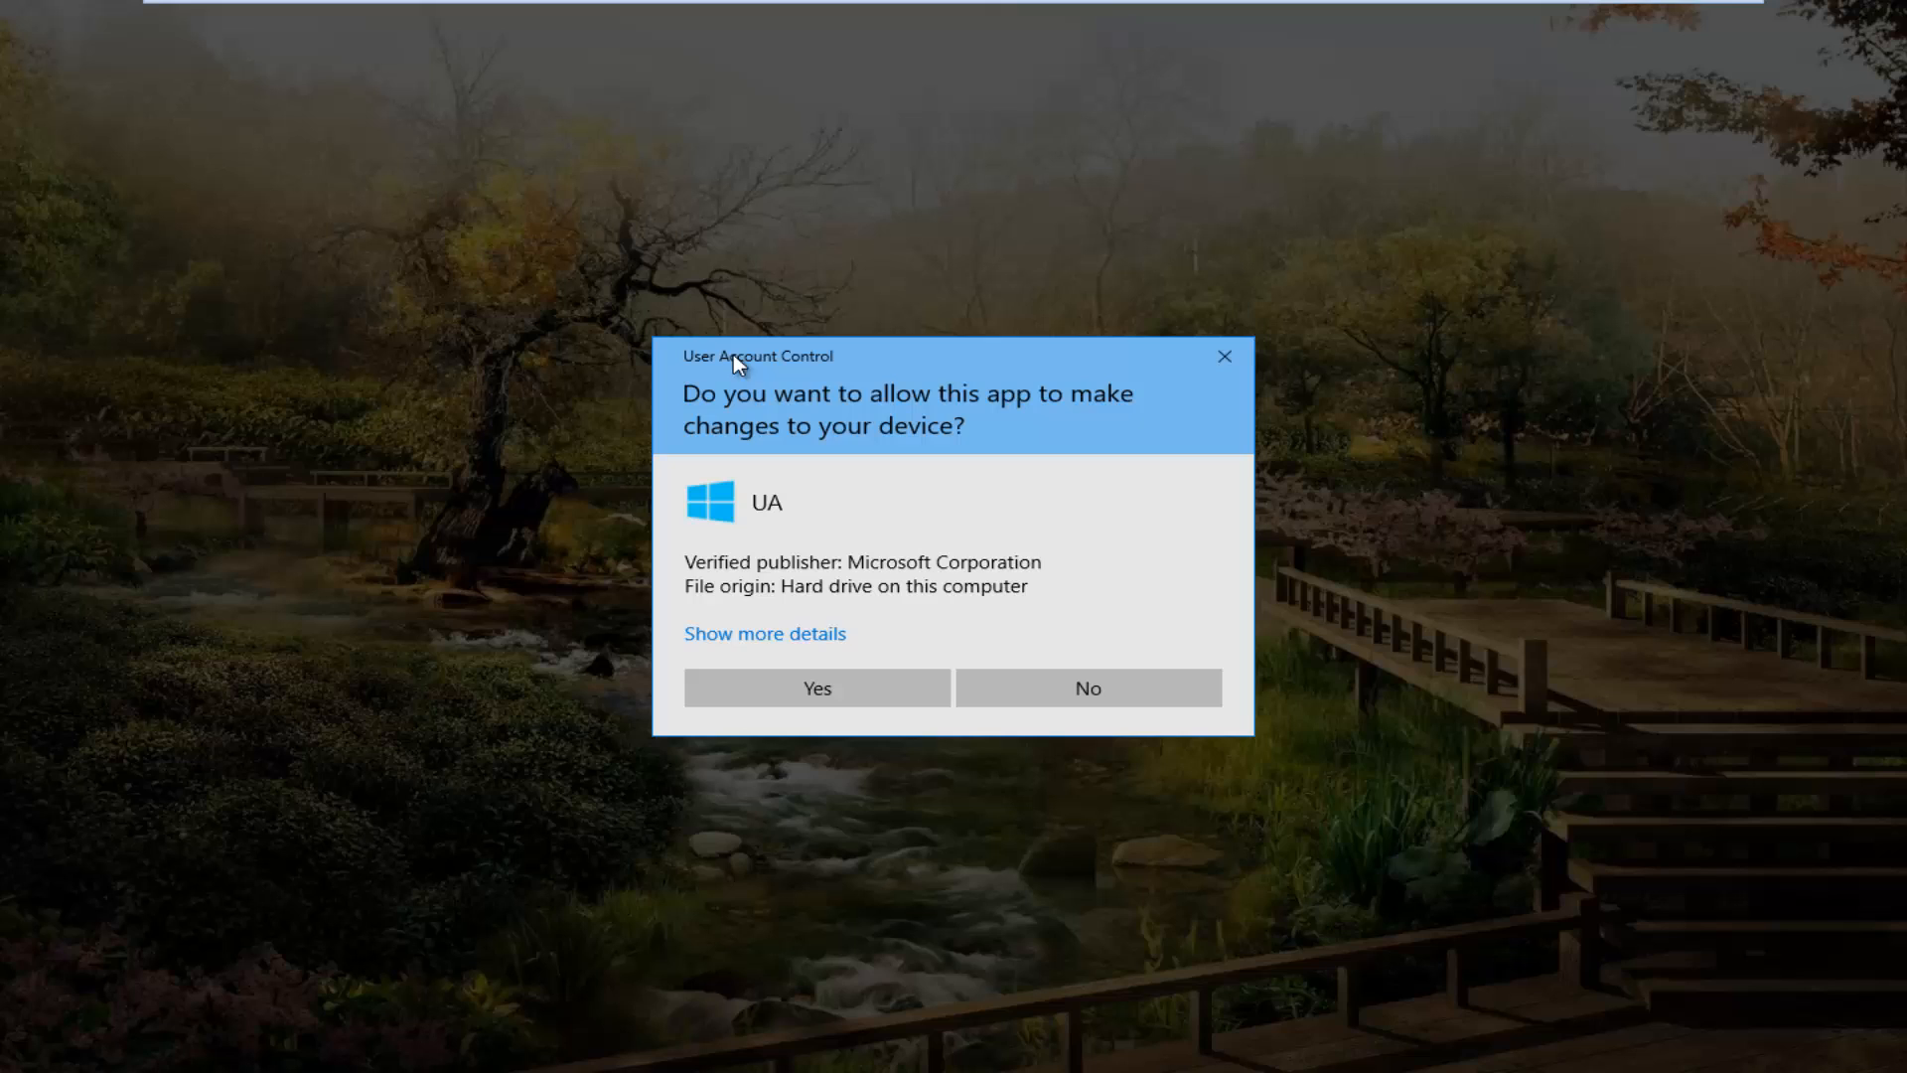
{"action": "mouse_move", "coordinate": [934, 563]}
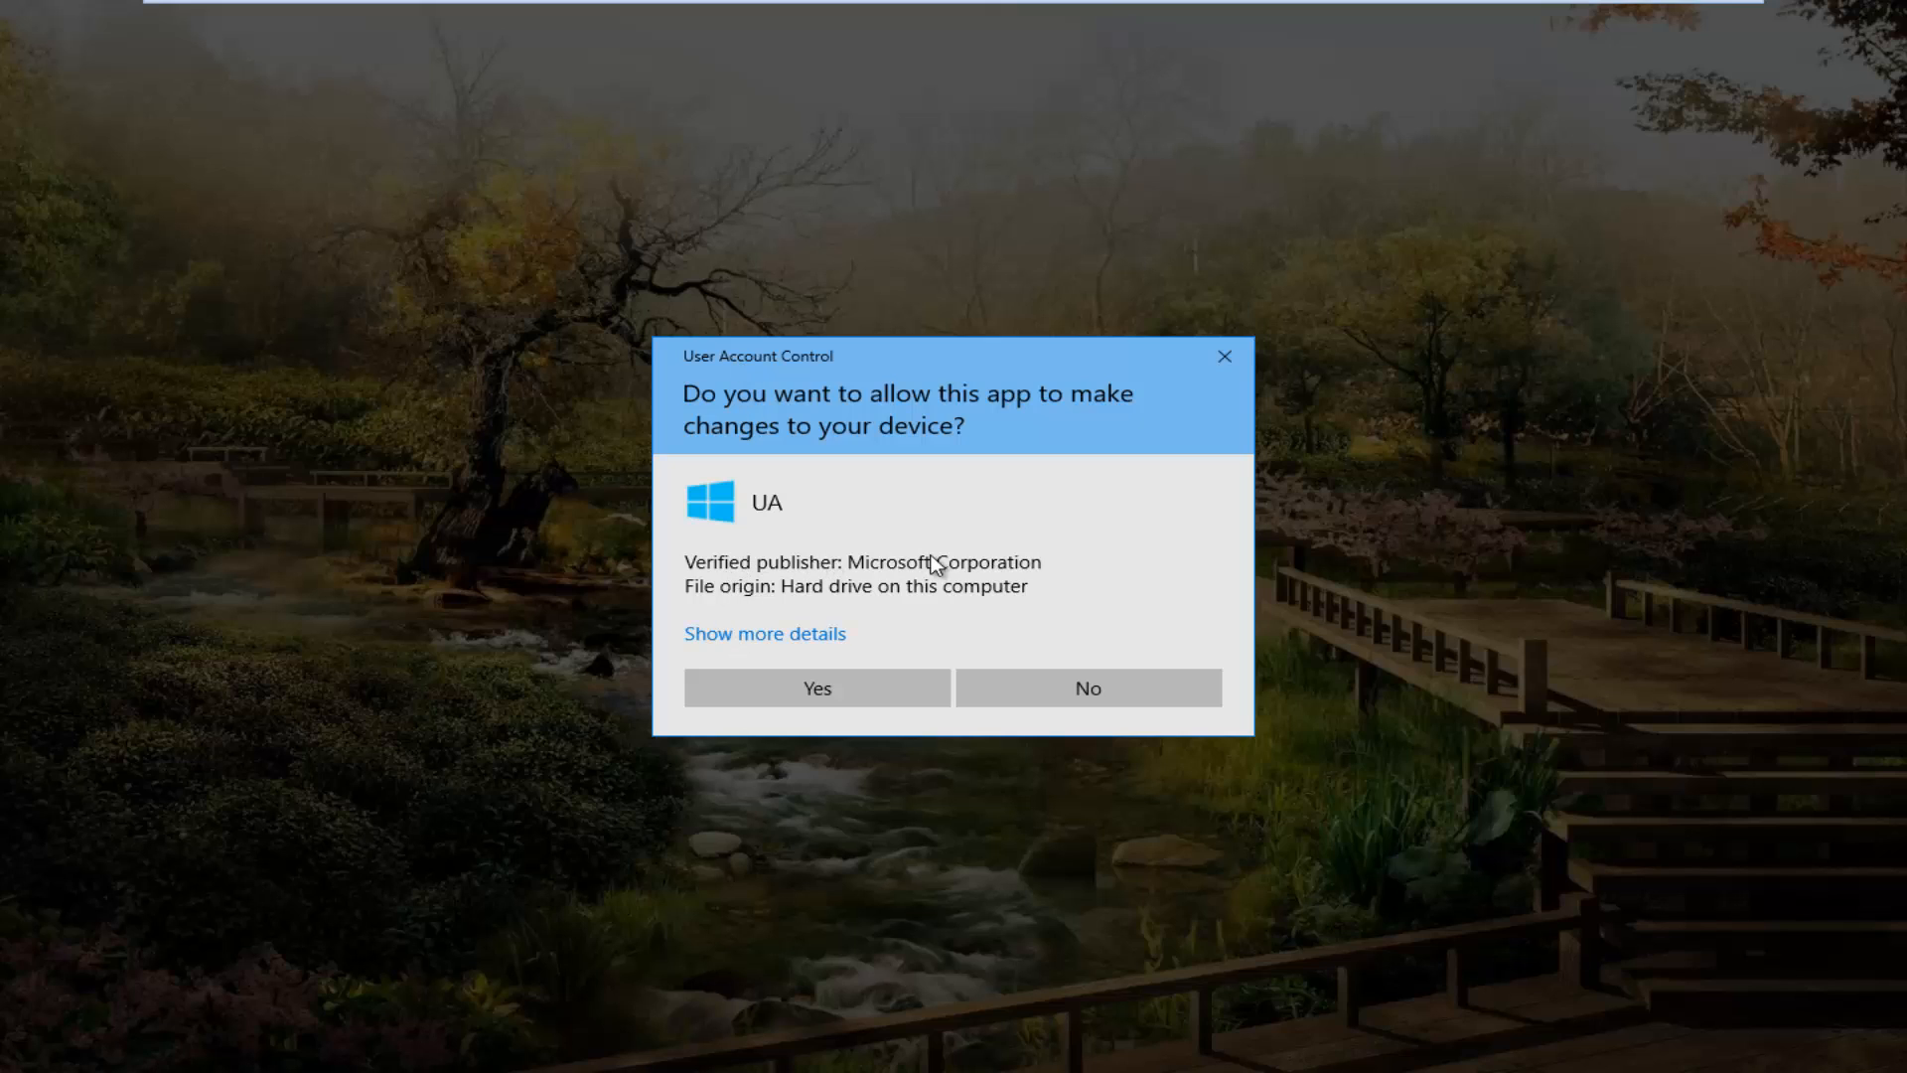
{"action": "mouse_move", "coordinate": [1041, 578]}
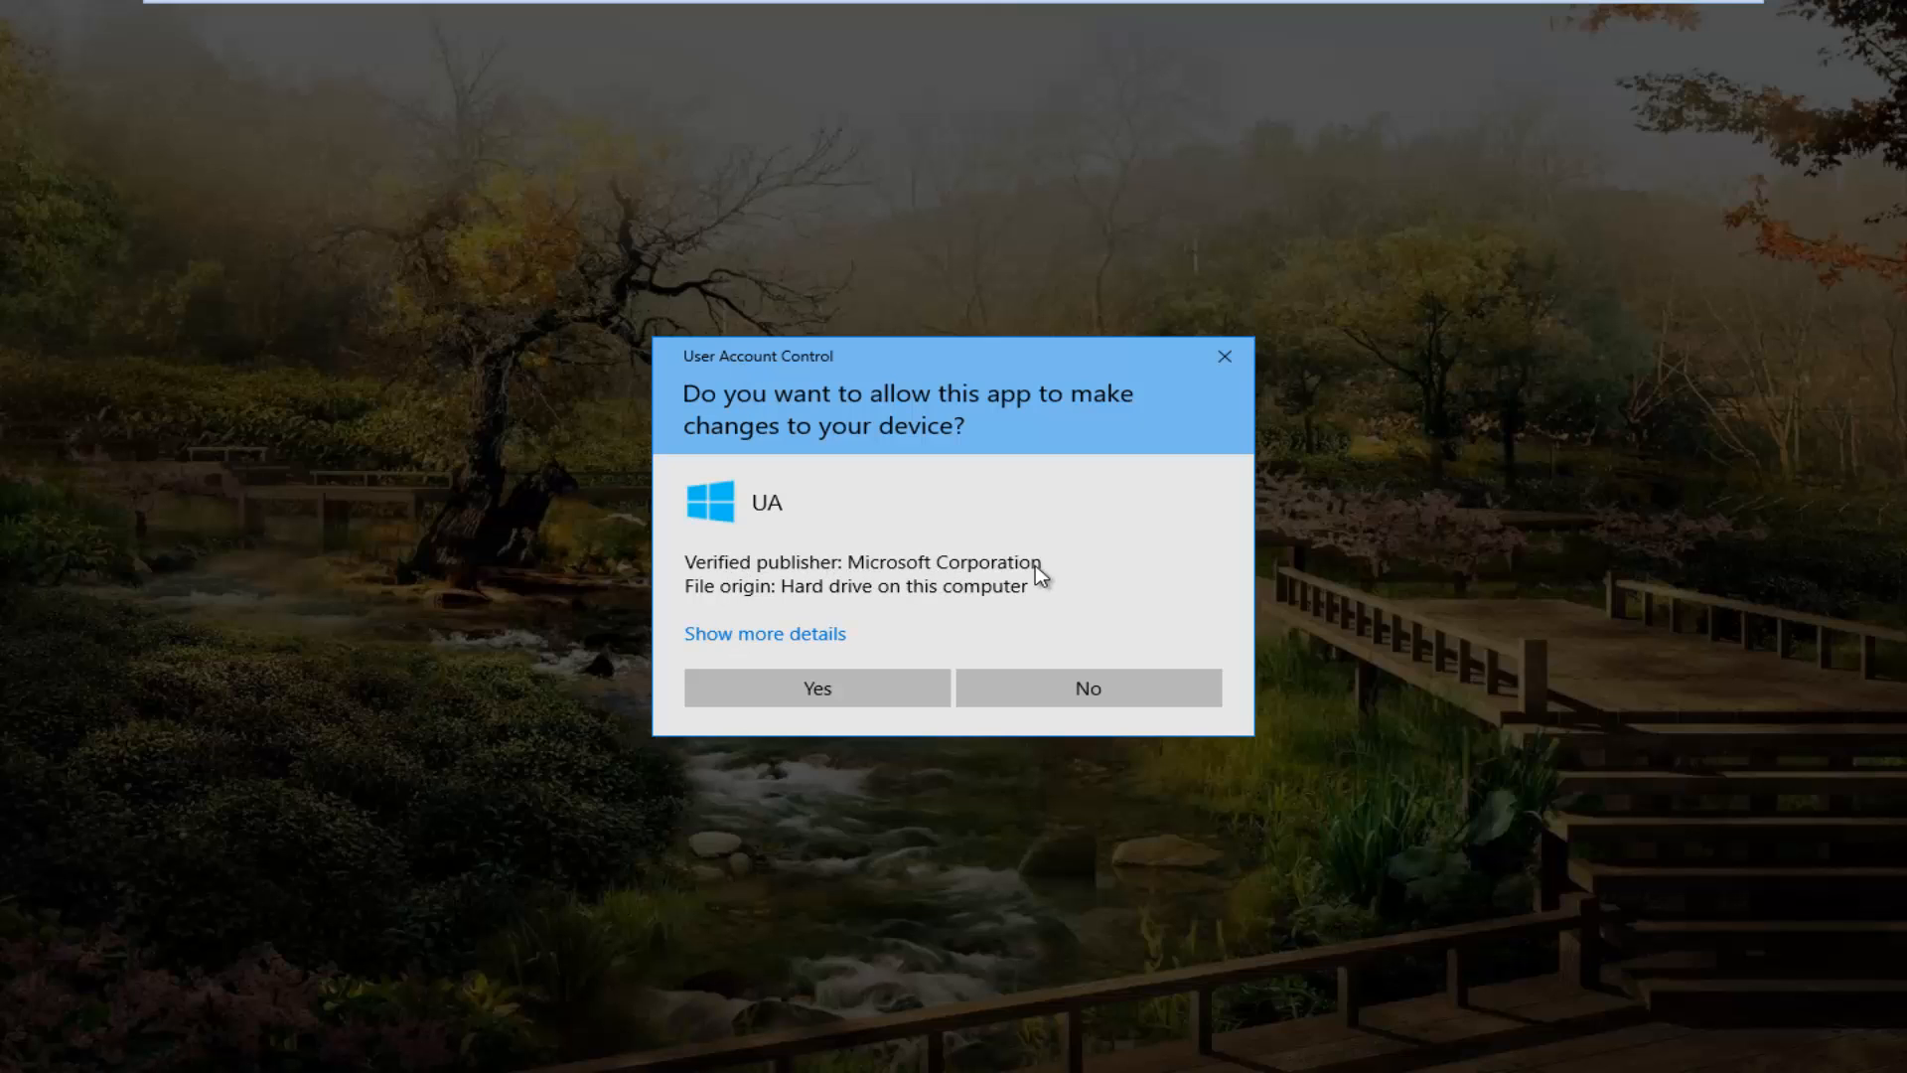
Approve the User Account Control prompt with Yes so the Update Assistant opens
{"action": "left_click", "coordinate": [816, 687]}
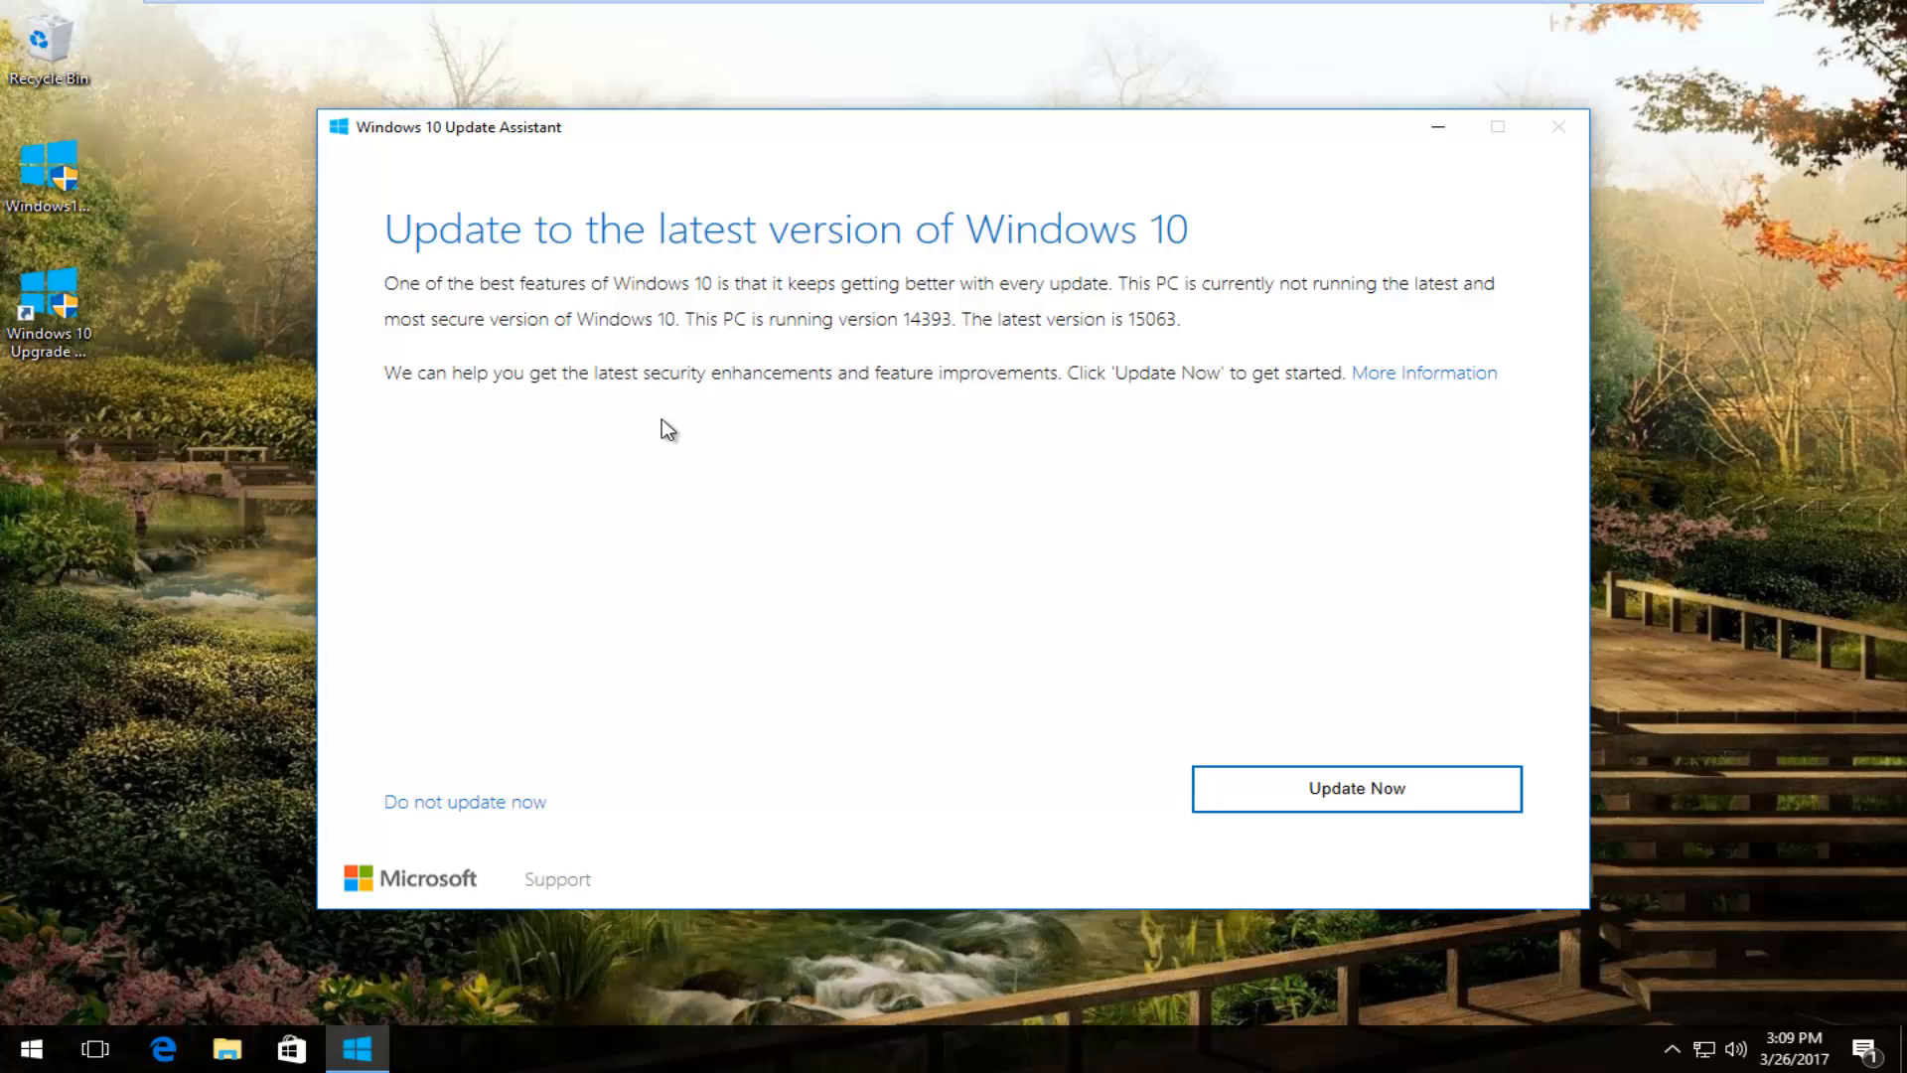
{"action": "mouse_move", "coordinate": [991, 304]}
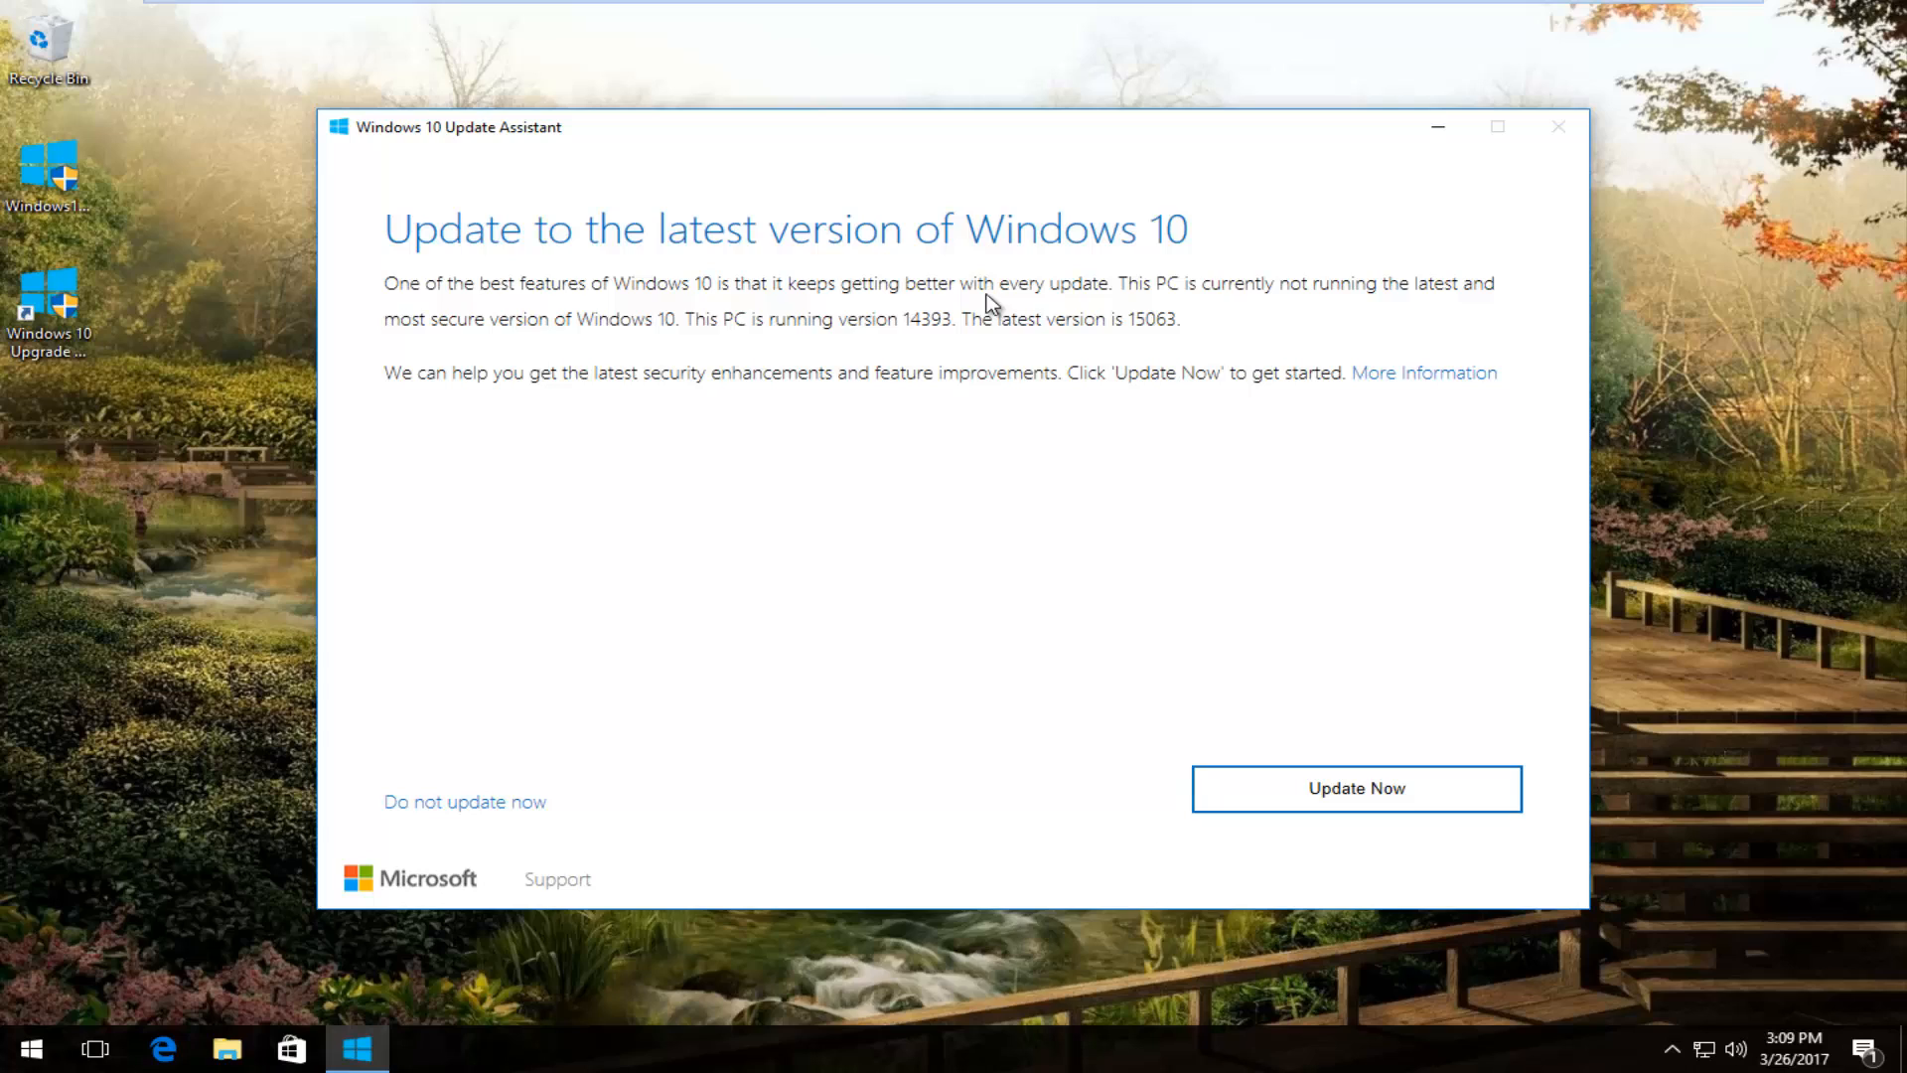
{"action": "mouse_move", "coordinate": [604, 369]}
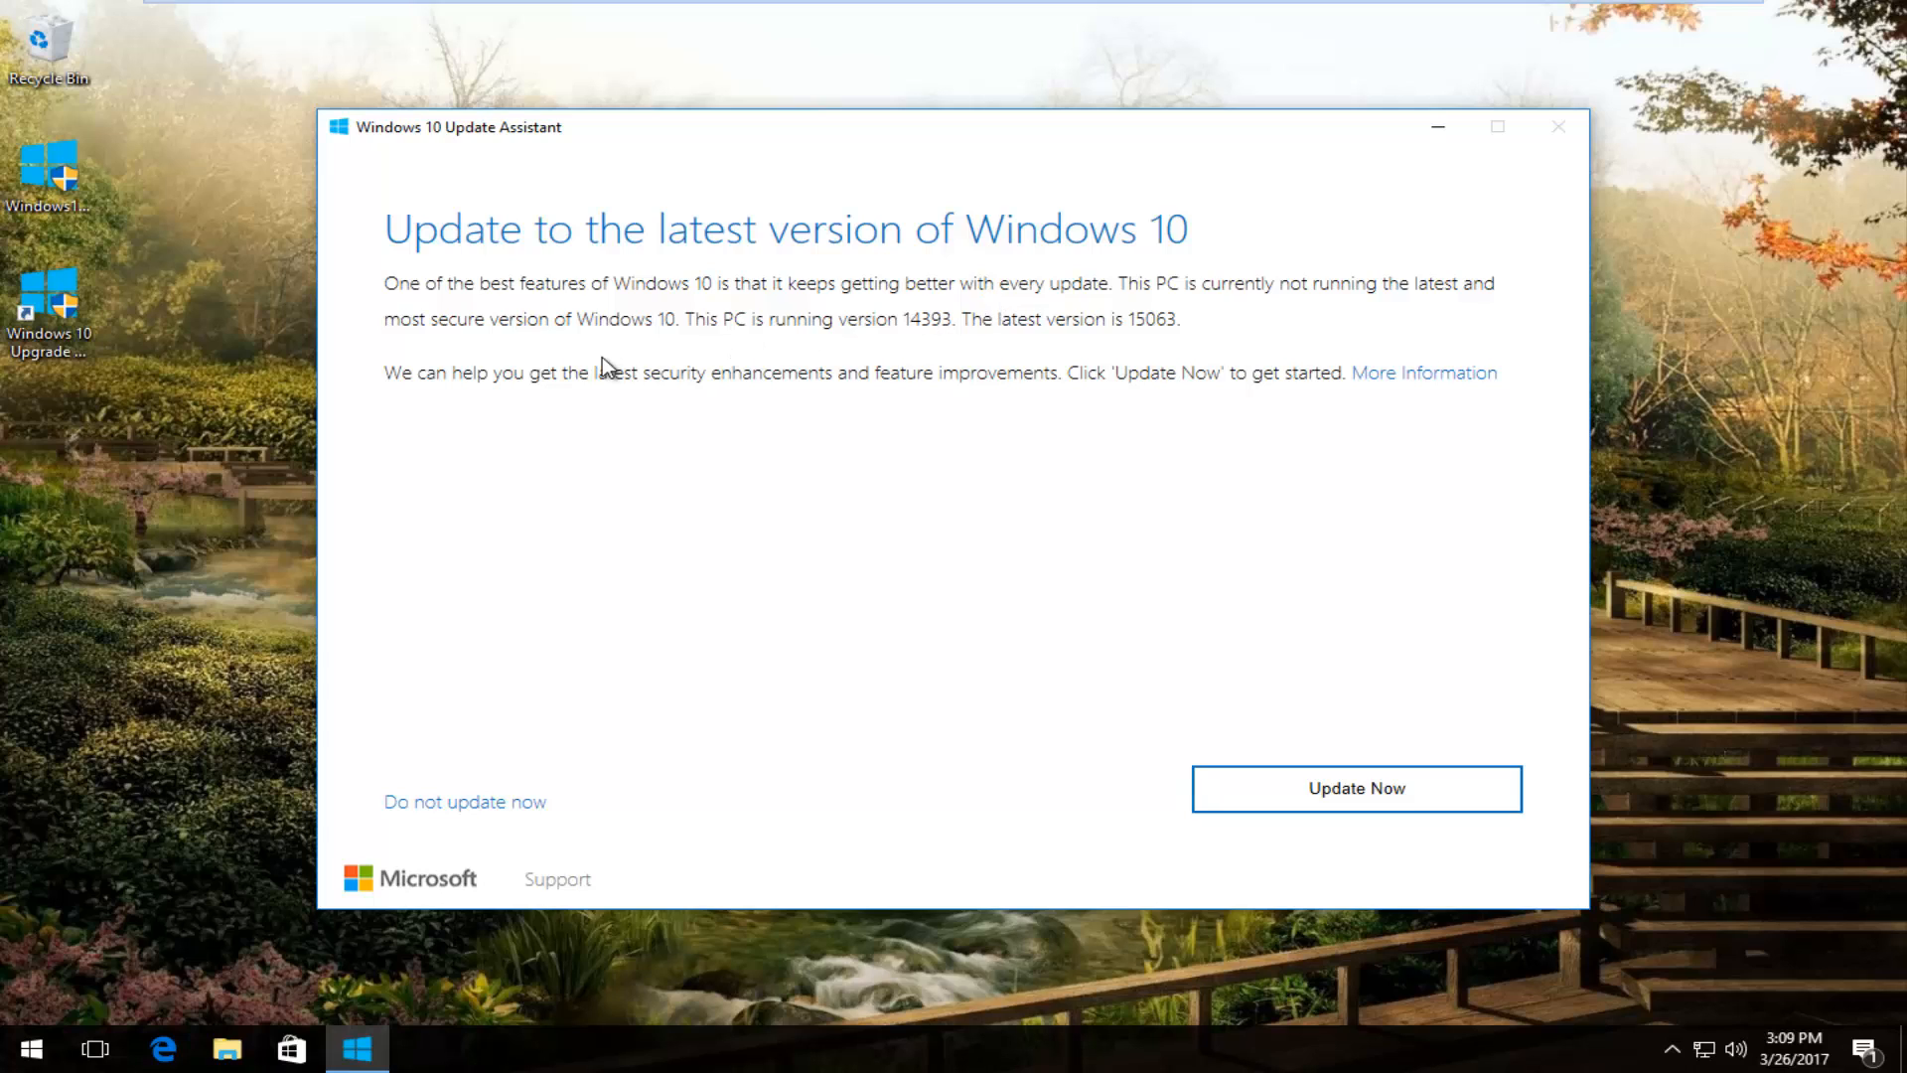
{"action": "mouse_move", "coordinate": [648, 256]}
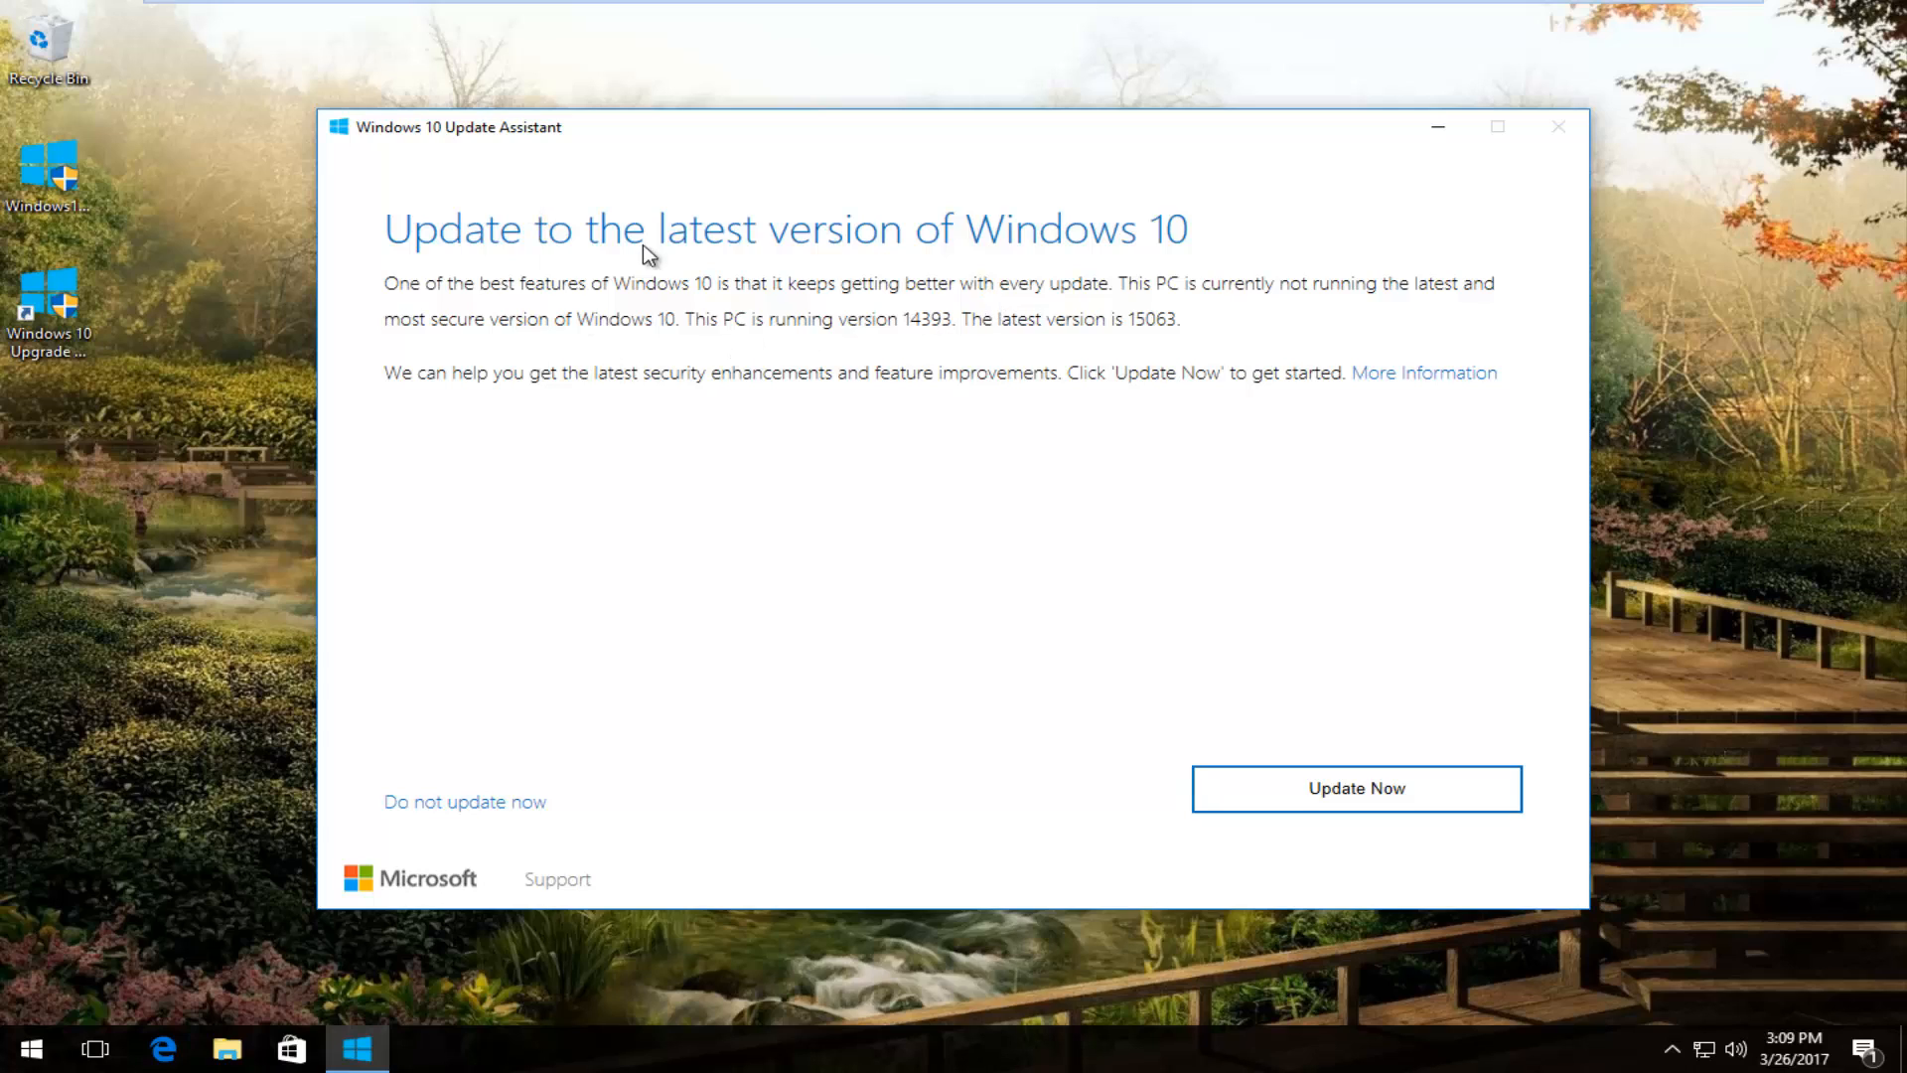
{"action": "mouse_move", "coordinate": [935, 338]}
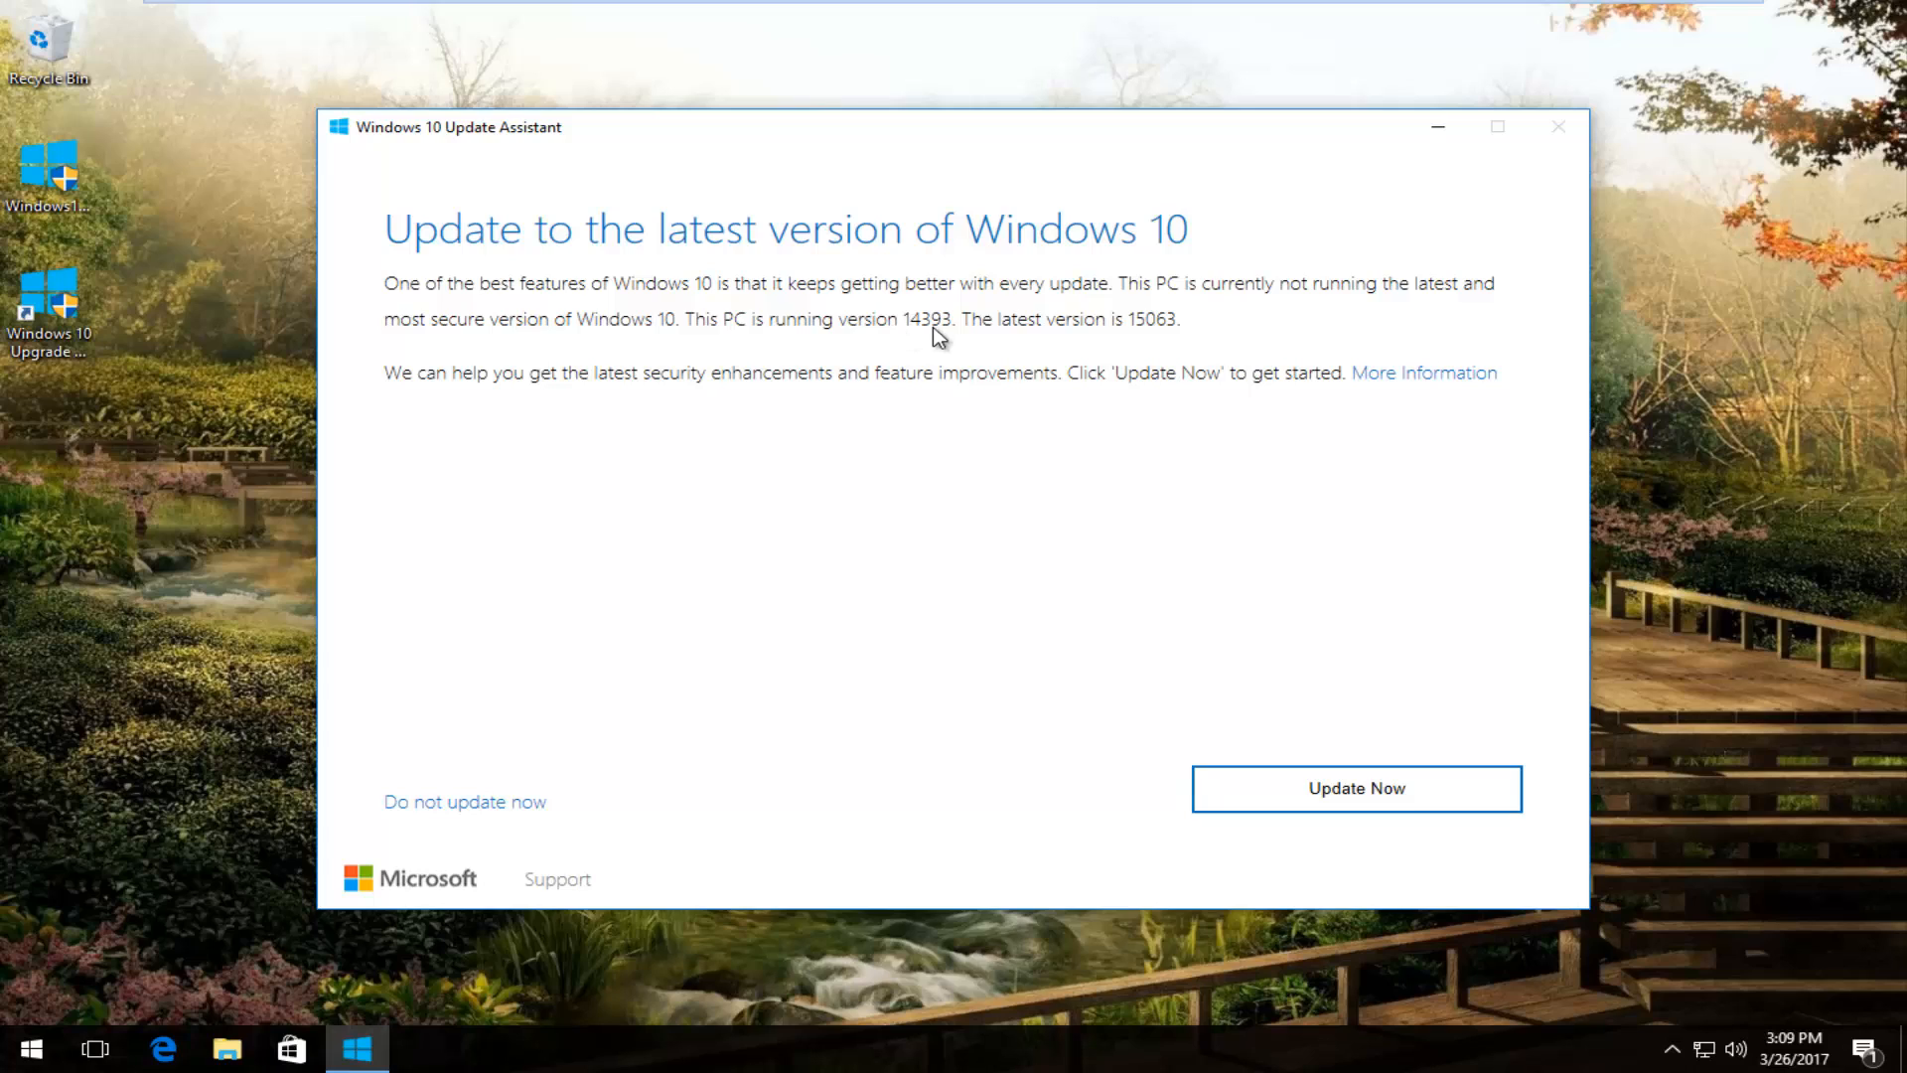
{"action": "mouse_move", "coordinate": [999, 325]}
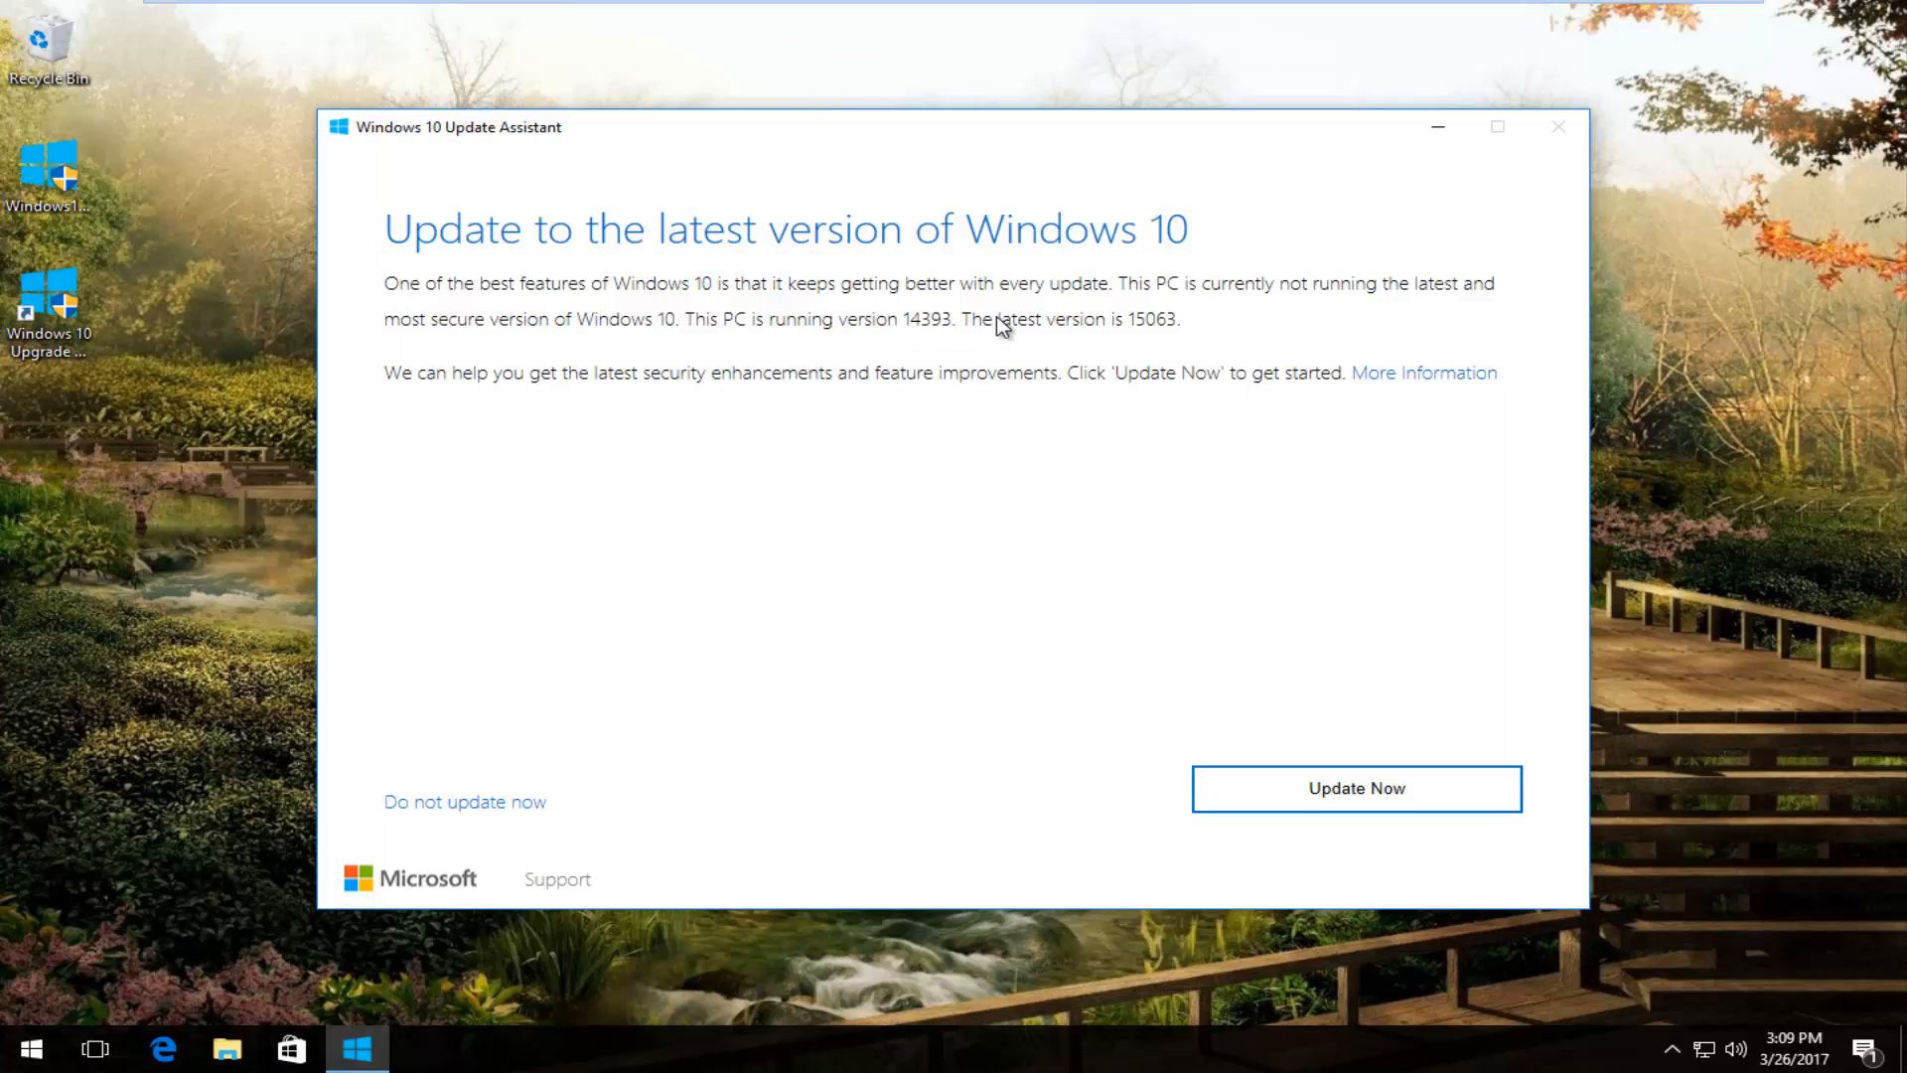
{"action": "mouse_move", "coordinate": [1254, 324]}
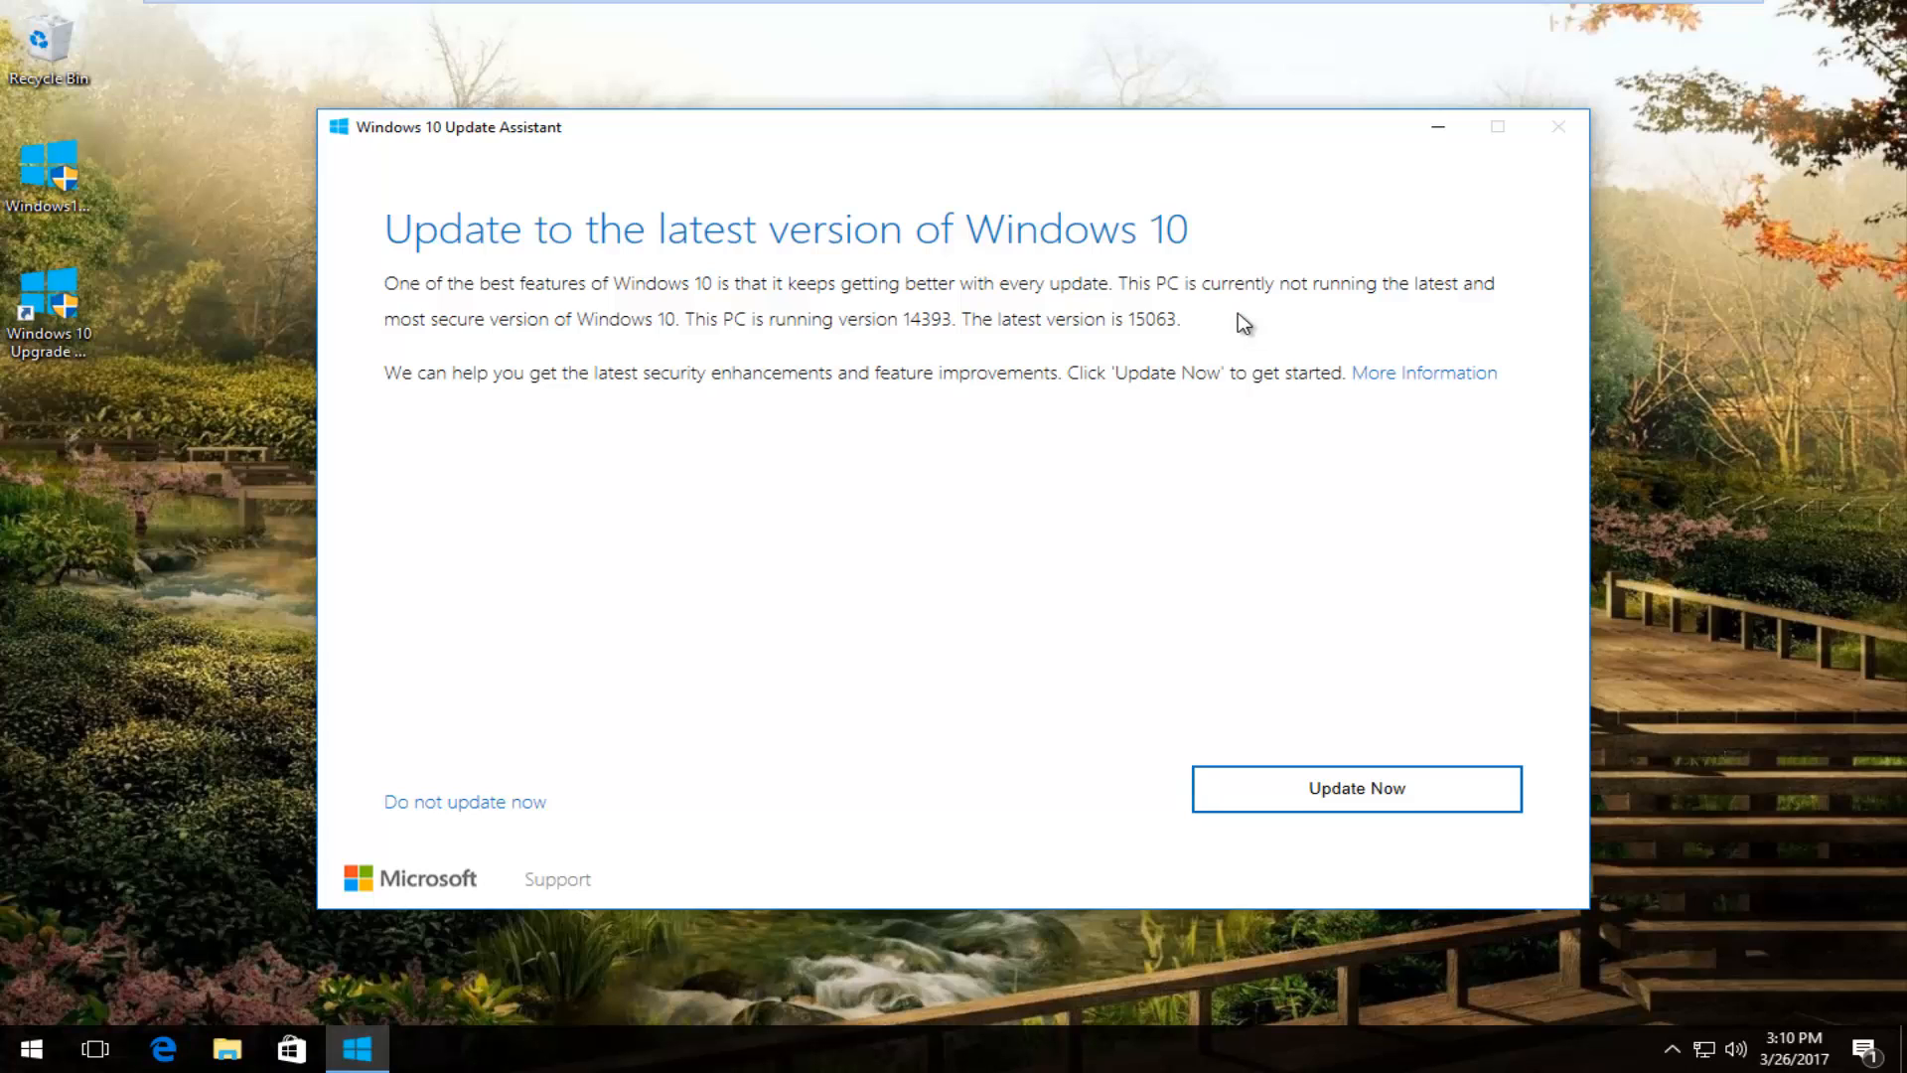
{"action": "mouse_move", "coordinate": [1140, 310]}
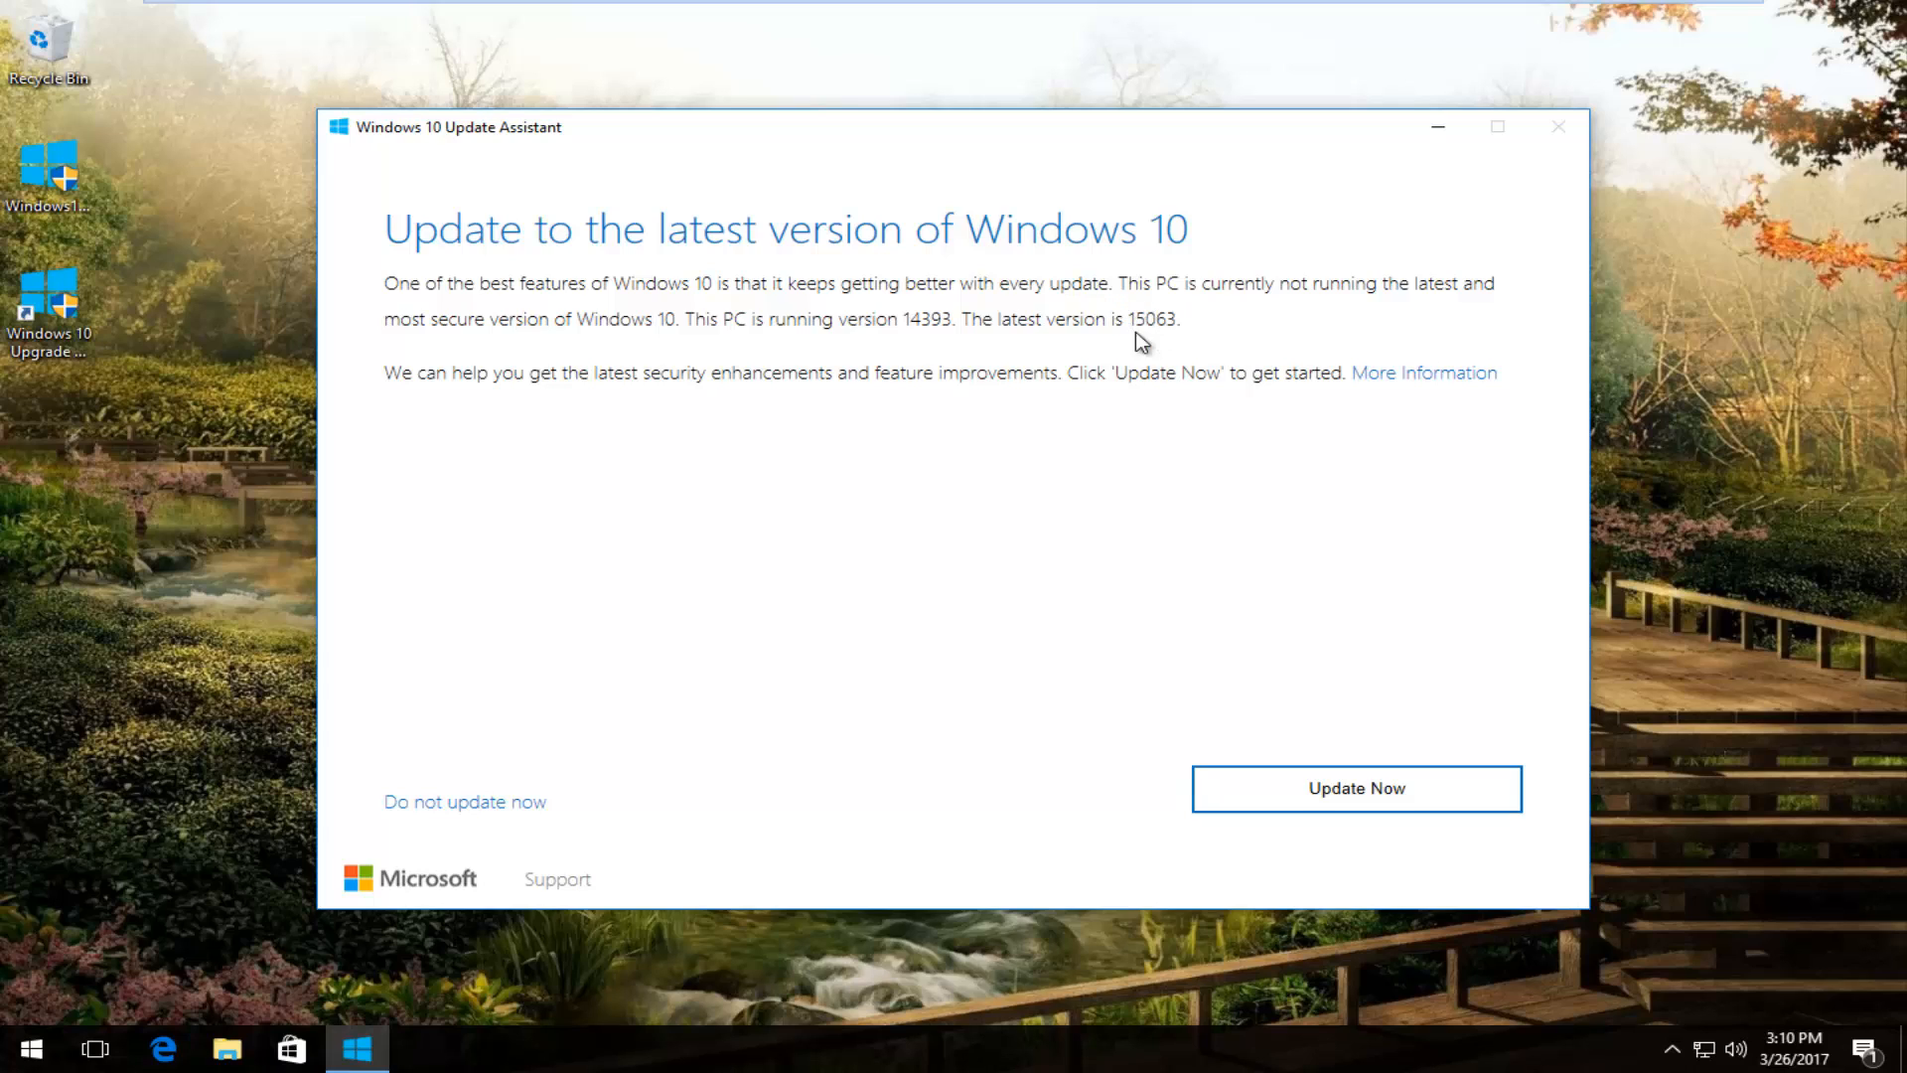
{"action": "mouse_move", "coordinate": [1176, 351]}
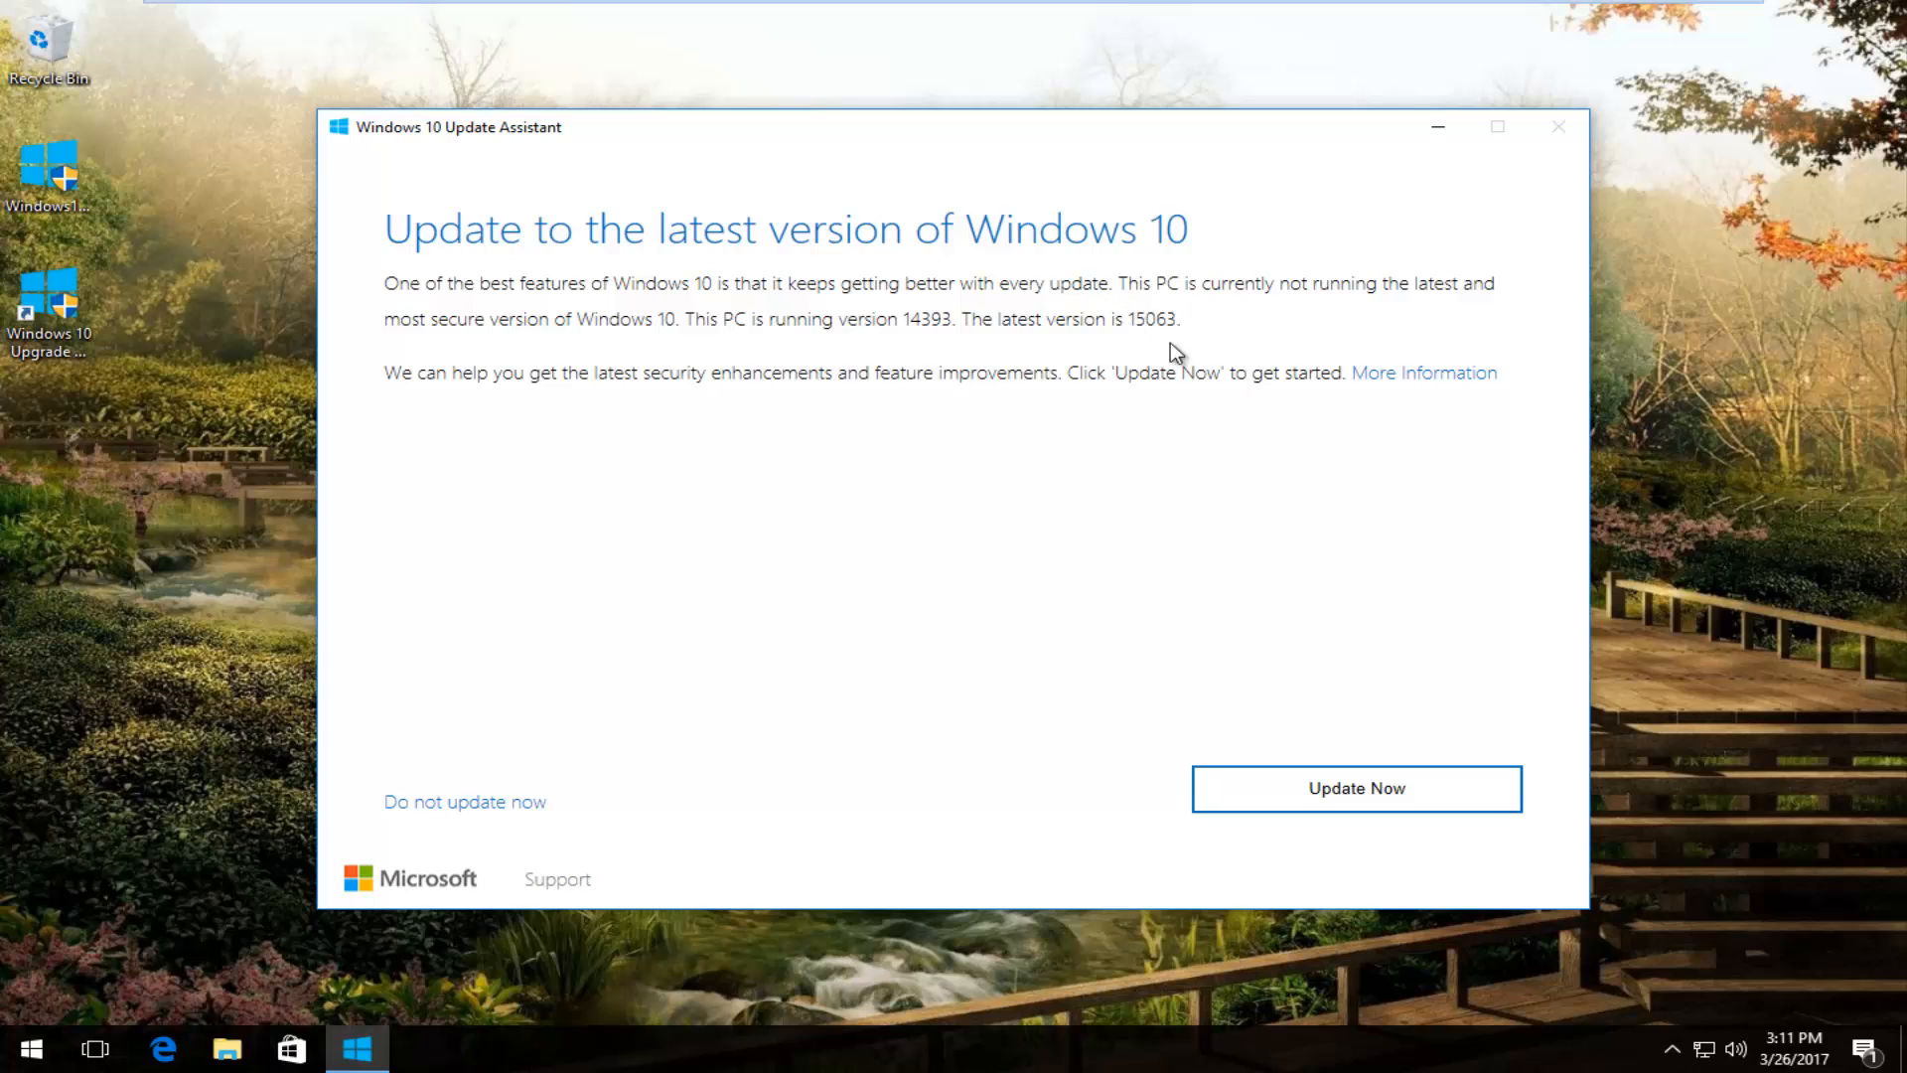
{"action": "mouse_move", "coordinate": [1200, 324]}
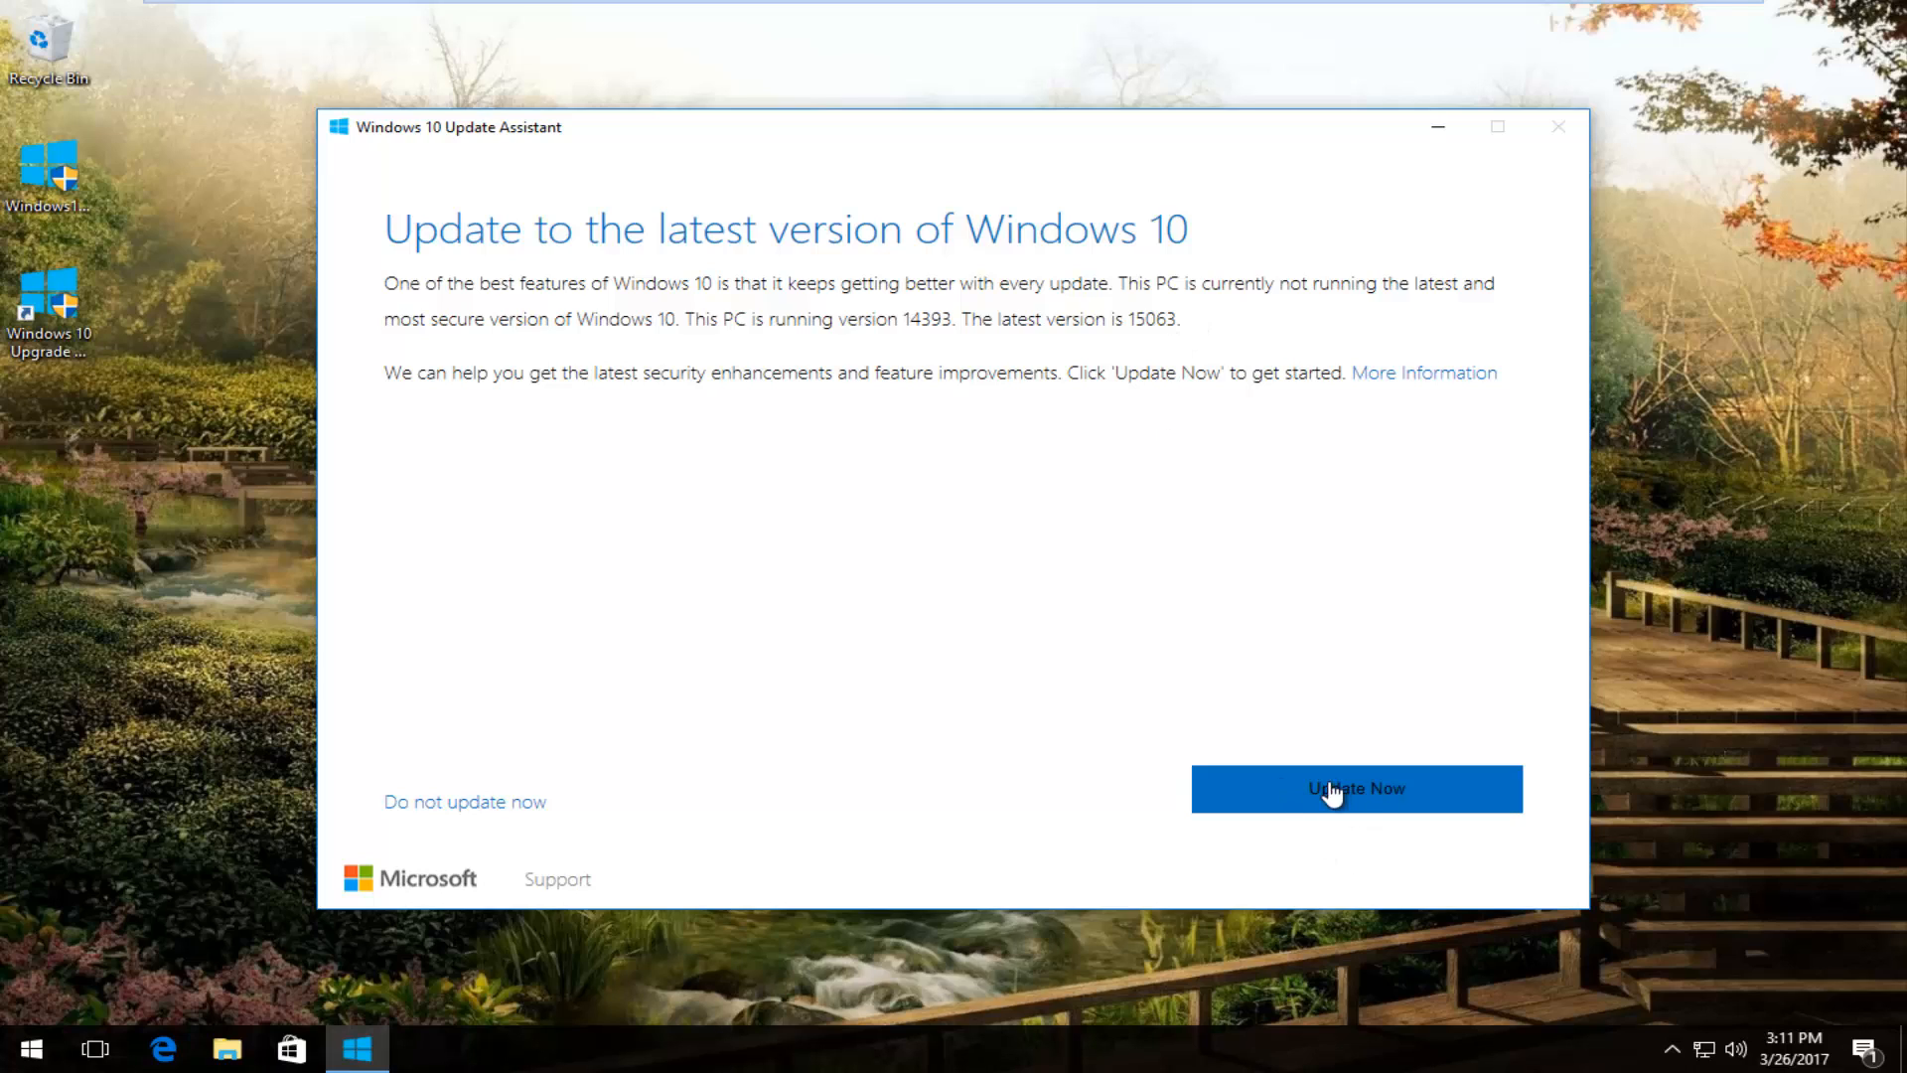
Choose Update Now, pass the compatibility check, and begin the Windows 10 download at 0%
{"action": "left_click", "coordinate": [1355, 787]}
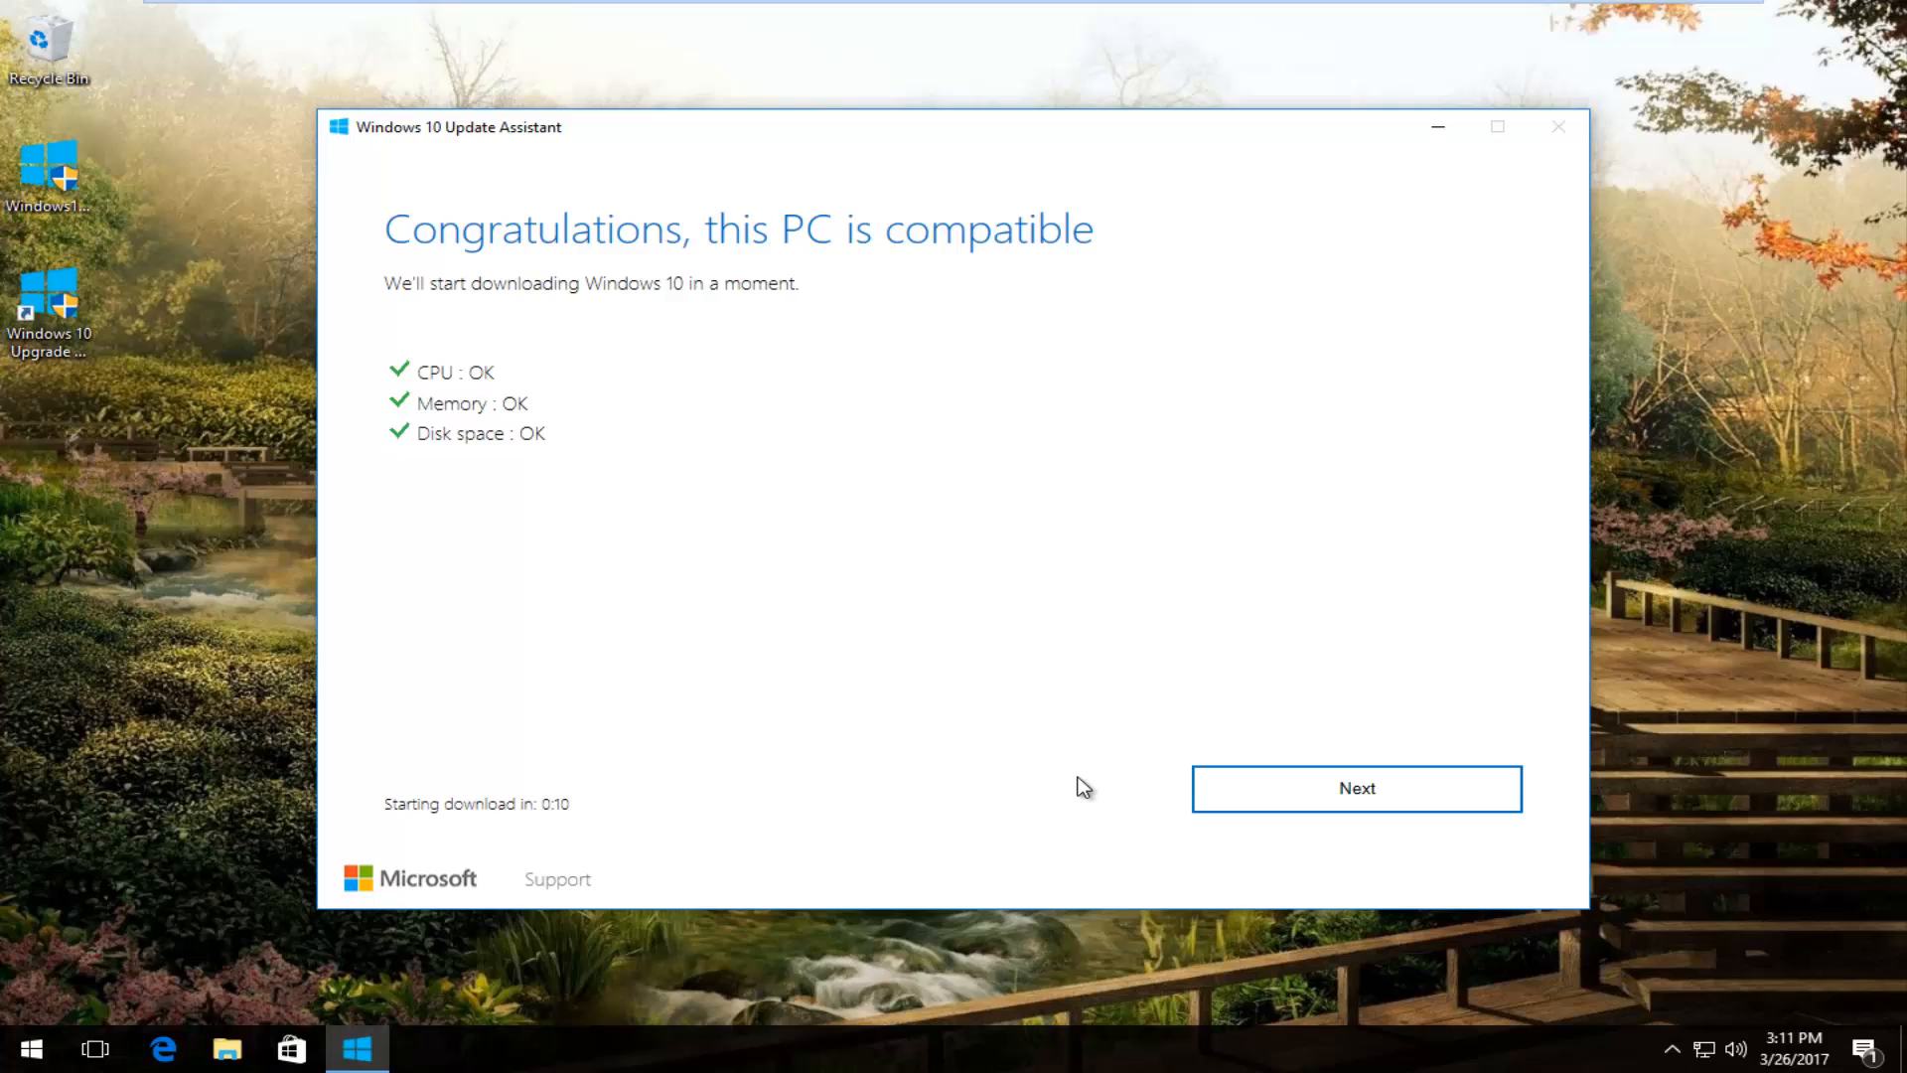
{"action": "mouse_move", "coordinate": [498, 246]}
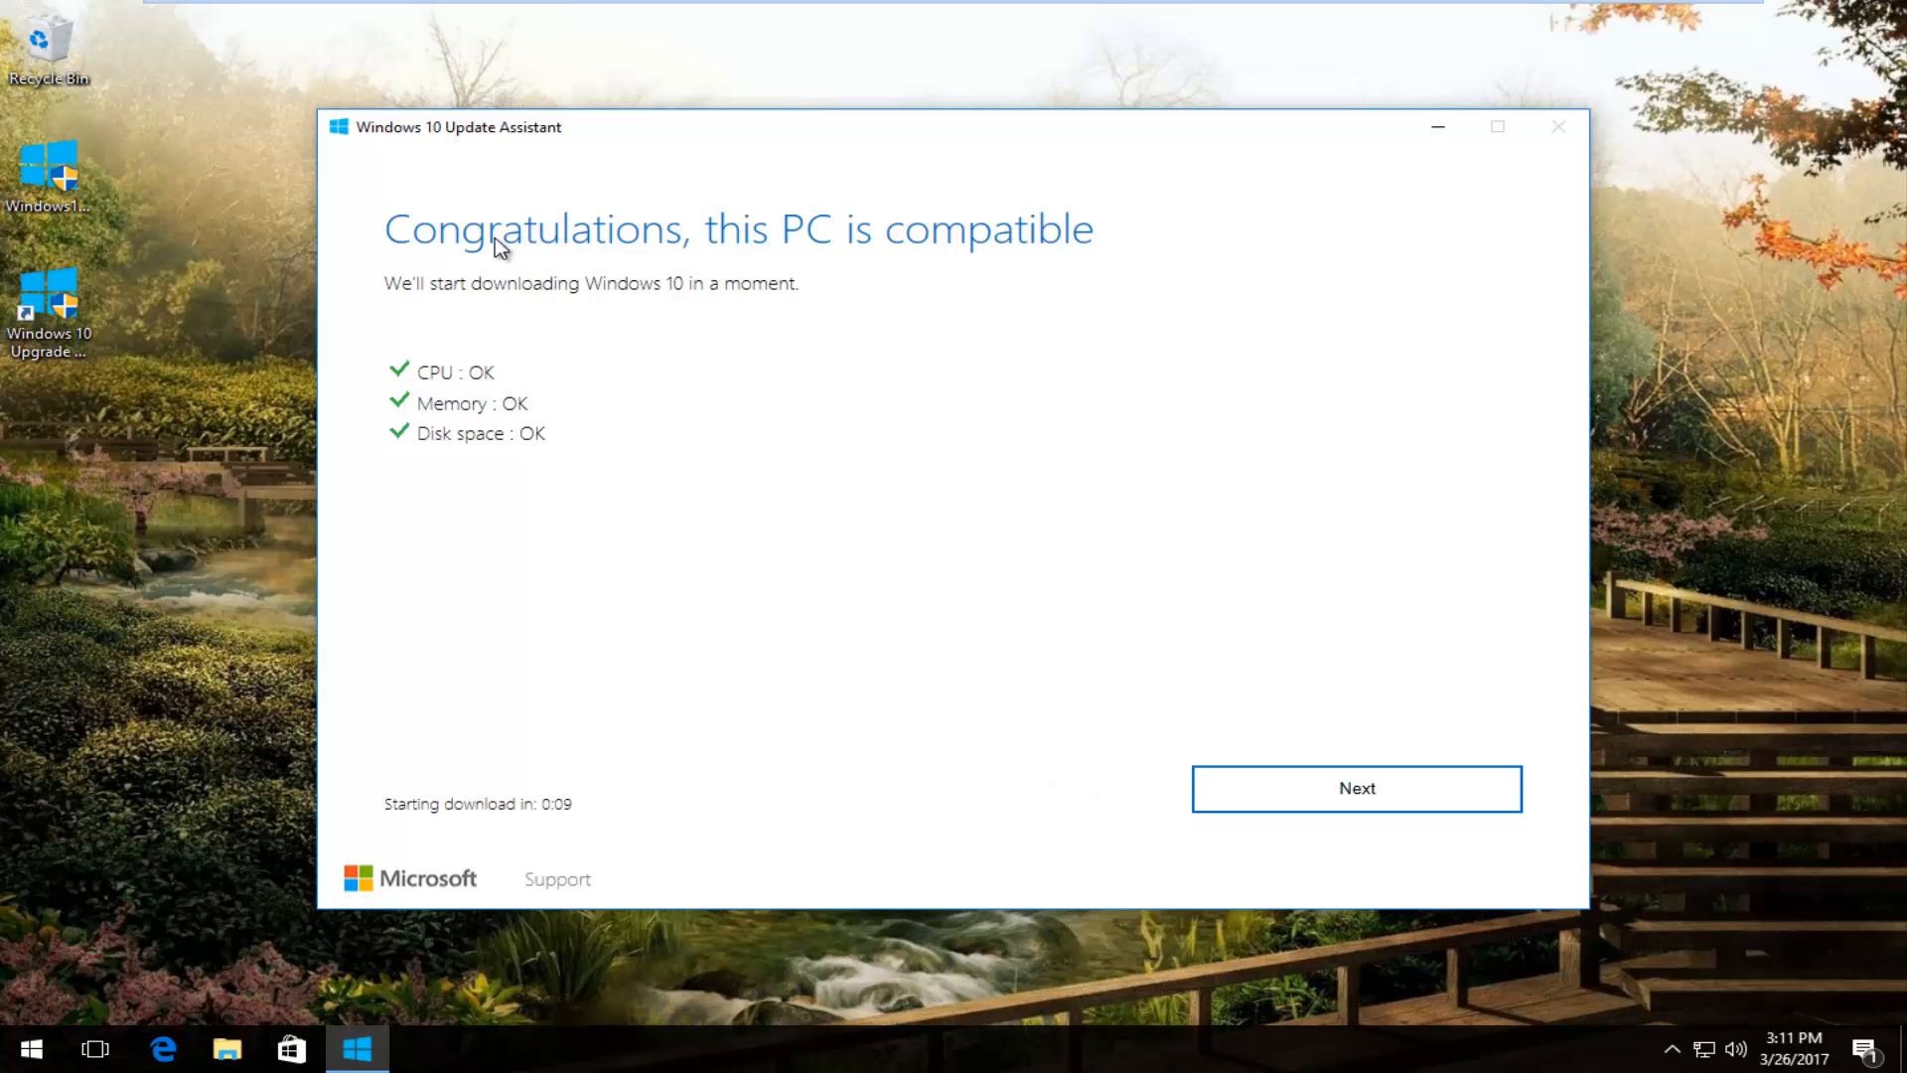
{"action": "mouse_move", "coordinate": [479, 397]}
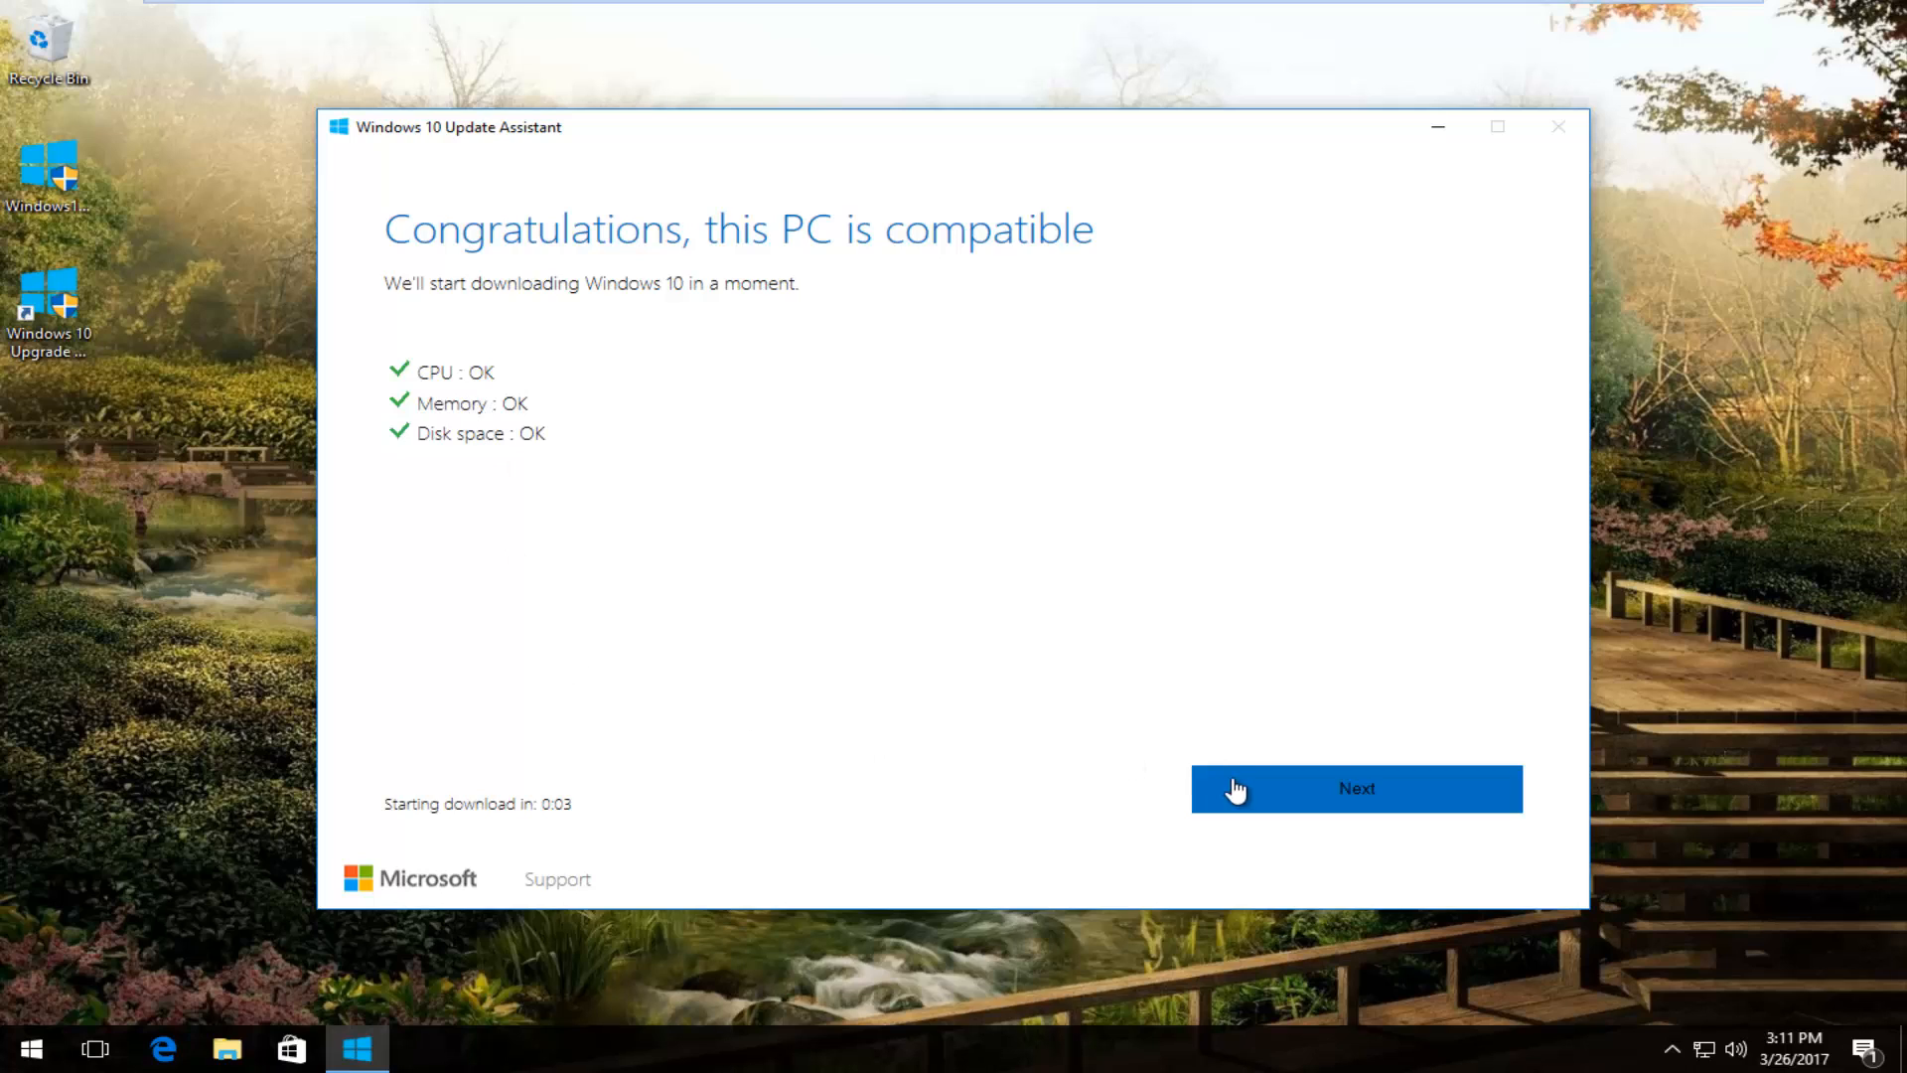
{"action": "left_click", "coordinate": [1355, 789]}
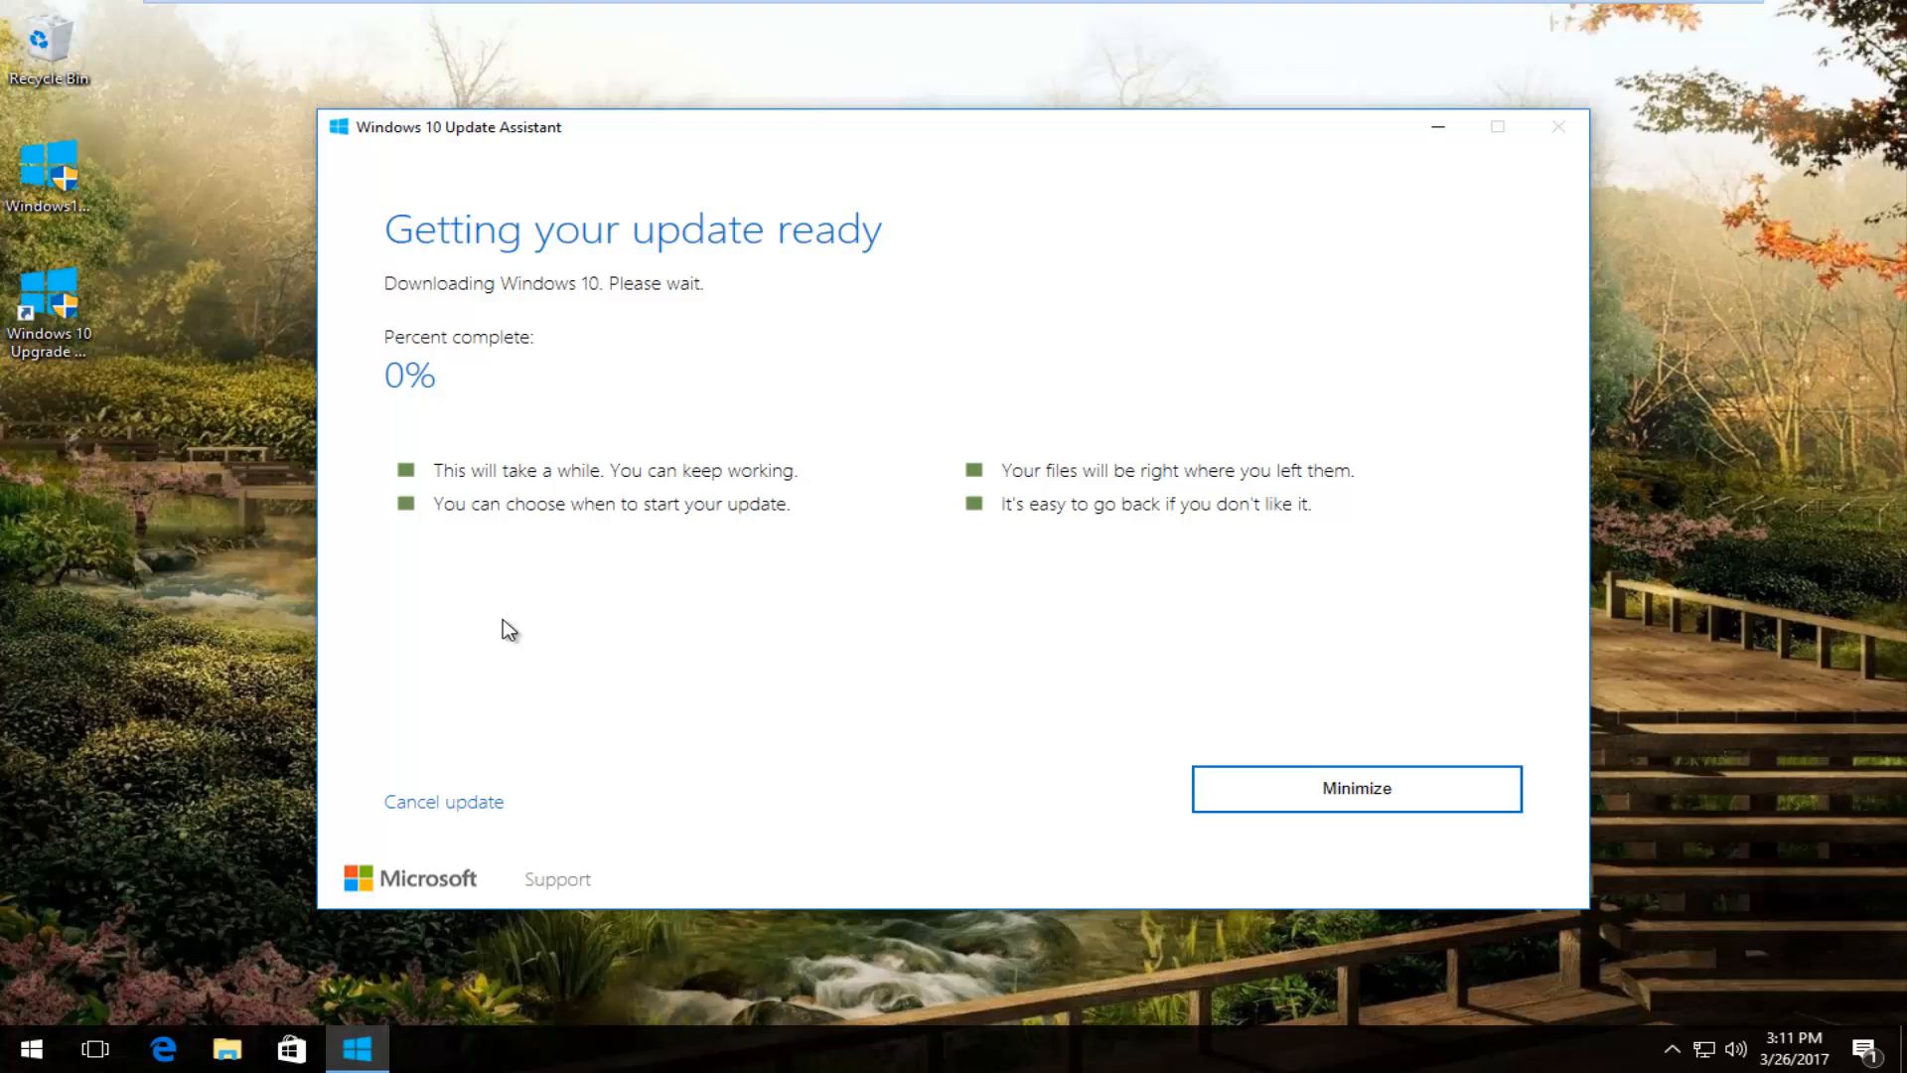
{"action": "mouse_move", "coordinate": [502, 637]}
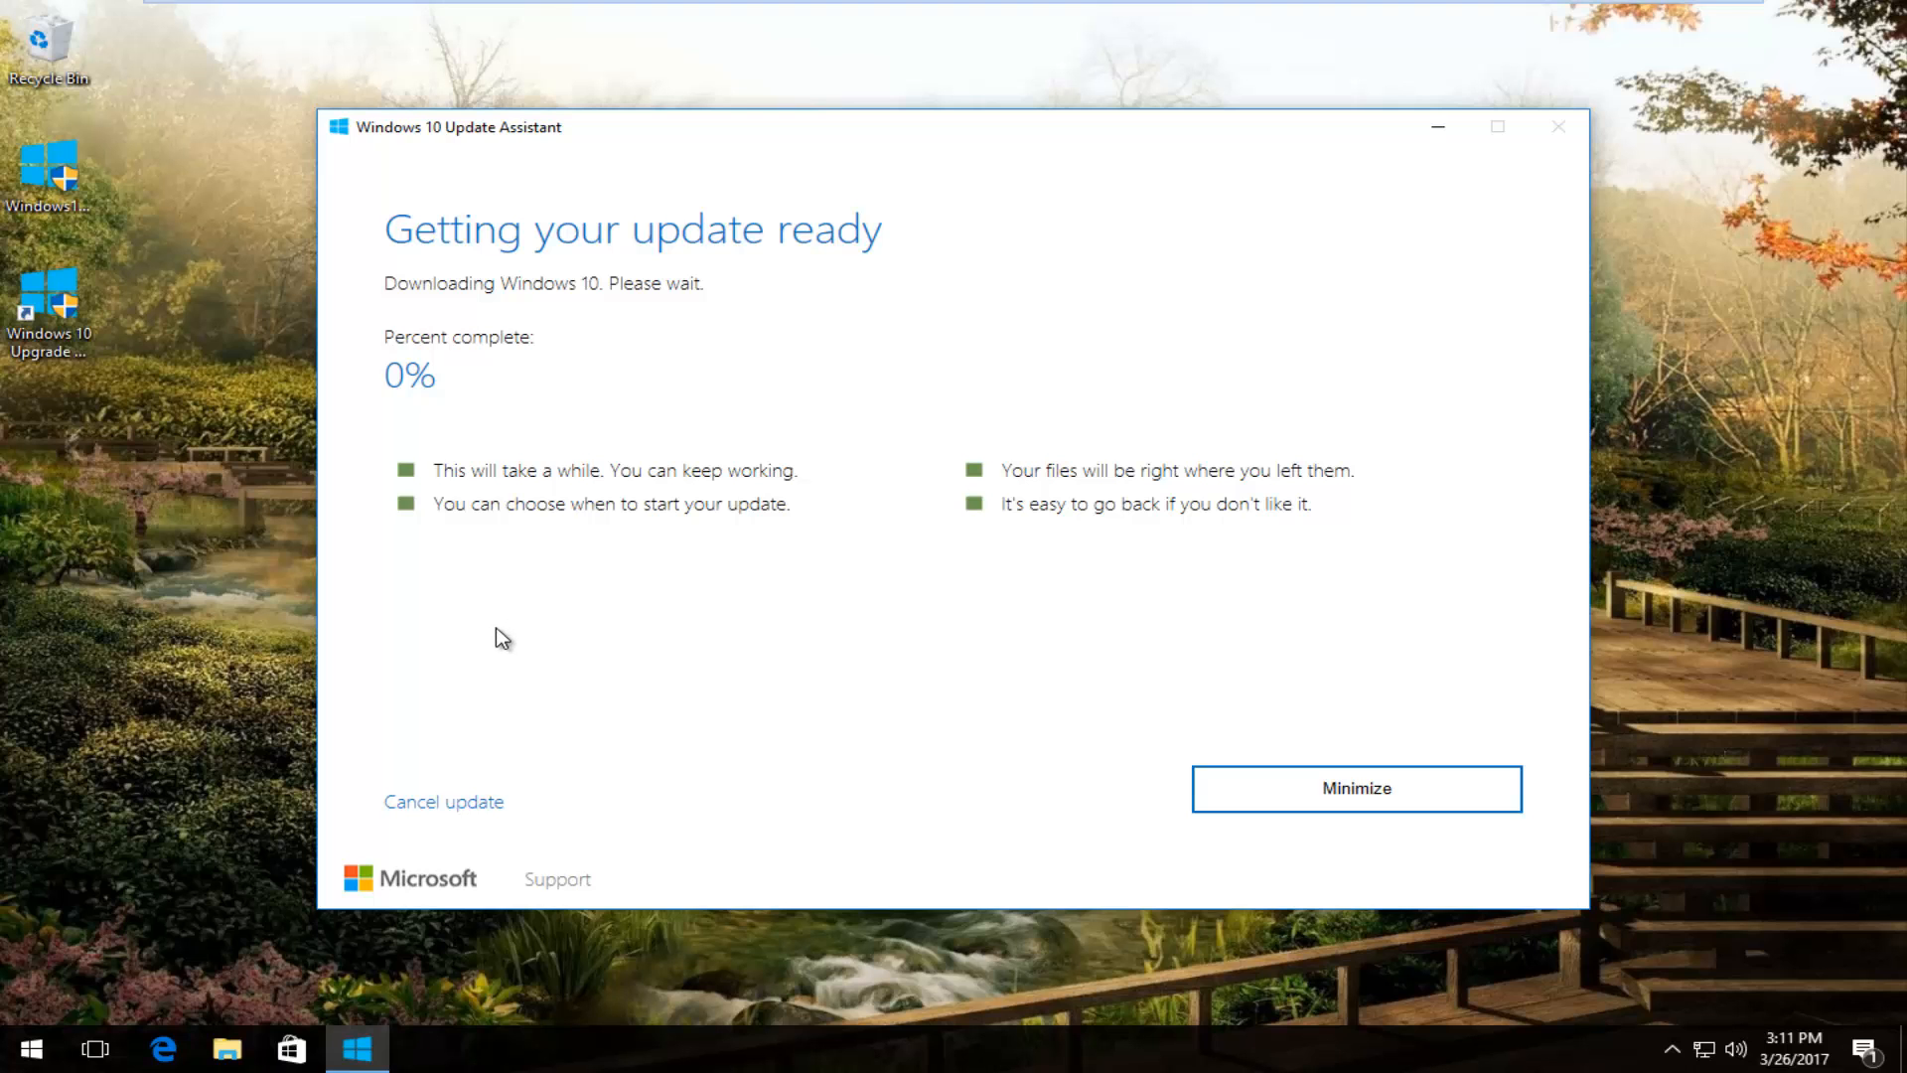